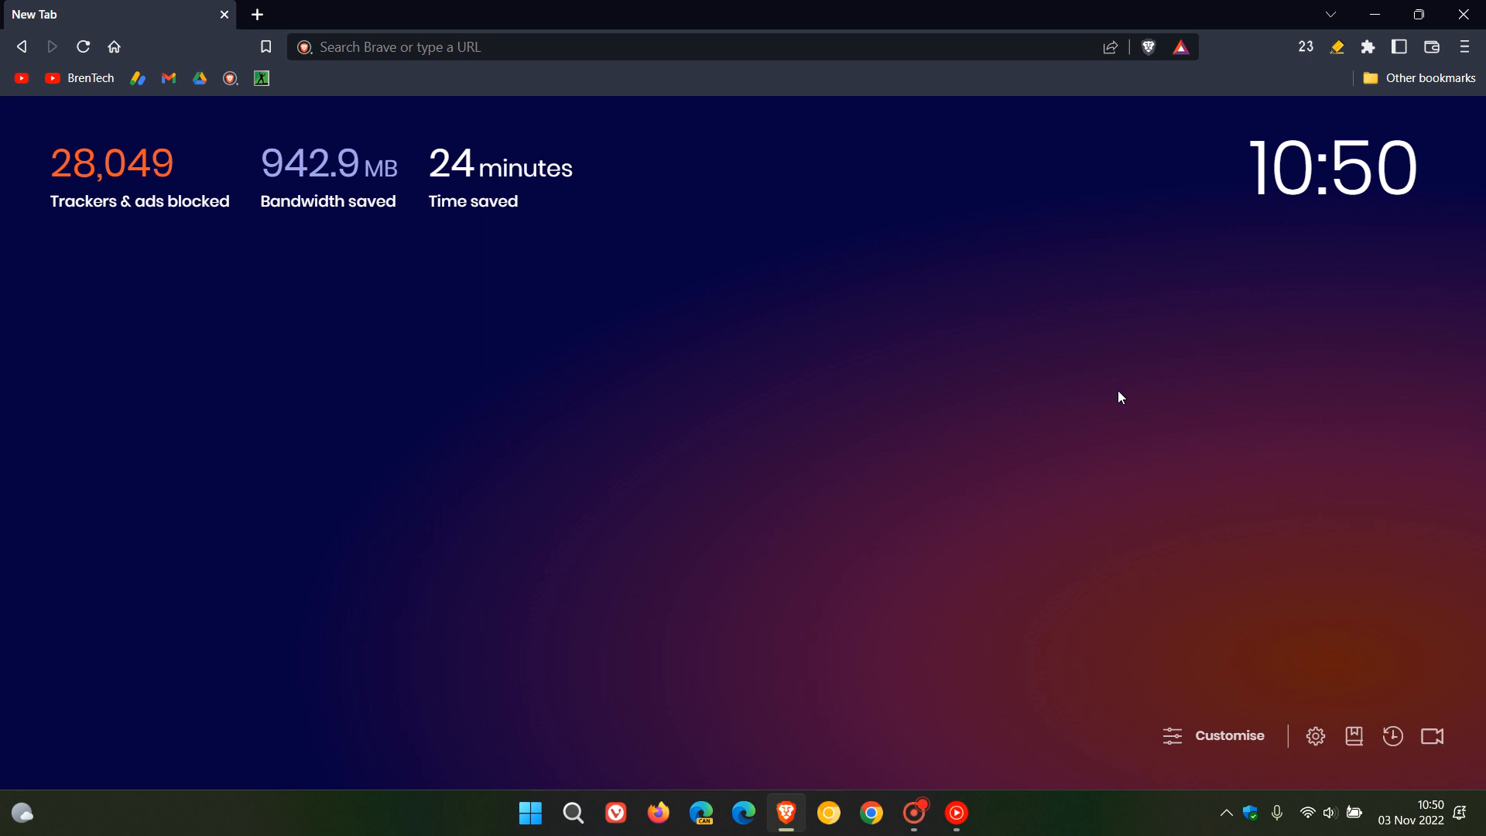
pyautogui.moveTo(983, 430)
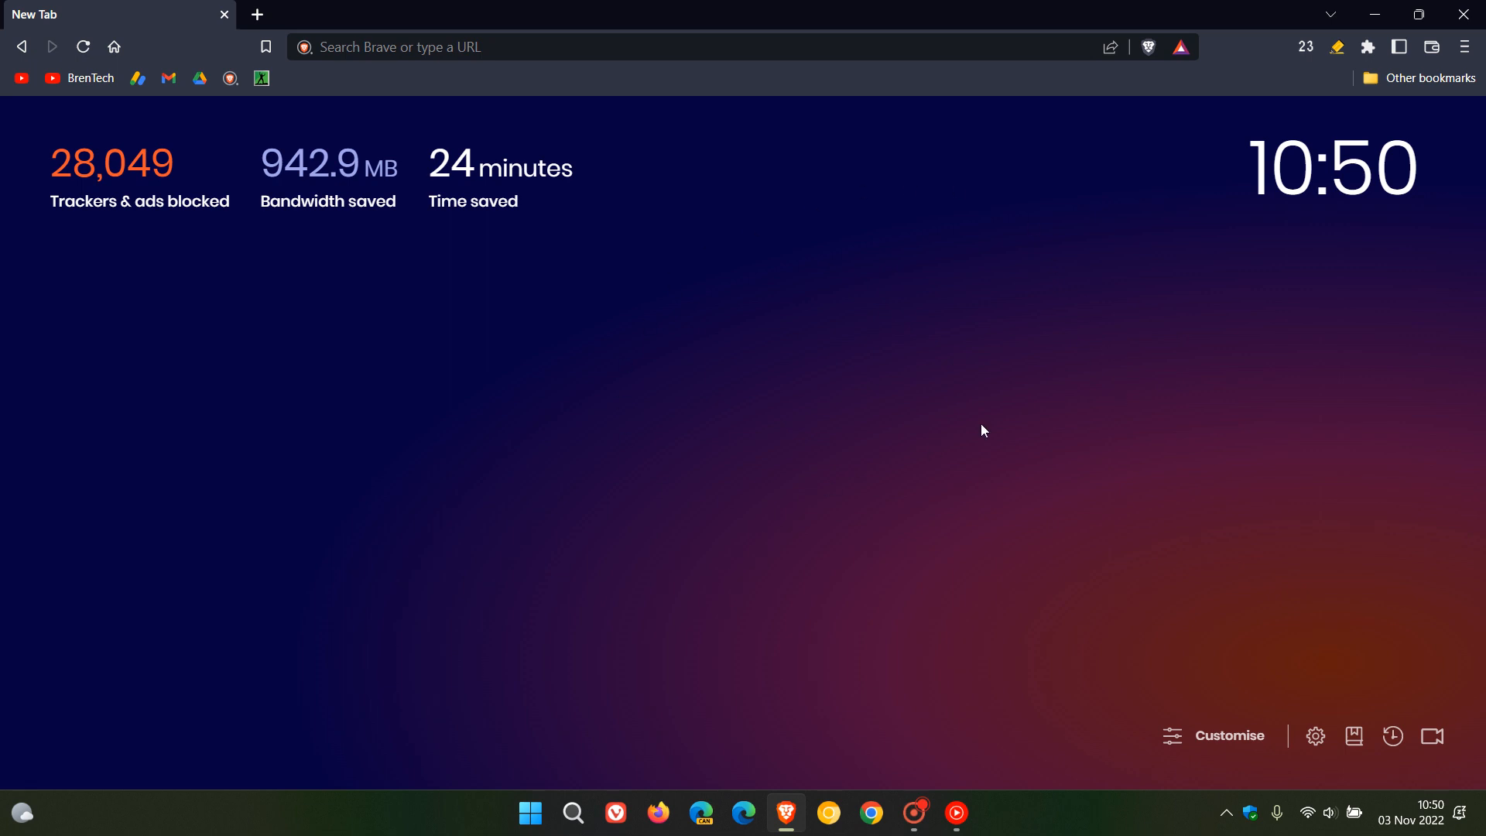
# Step: Open About Brave from the main menu to check version 1.45.118 is current
pyautogui.click(1464, 46)
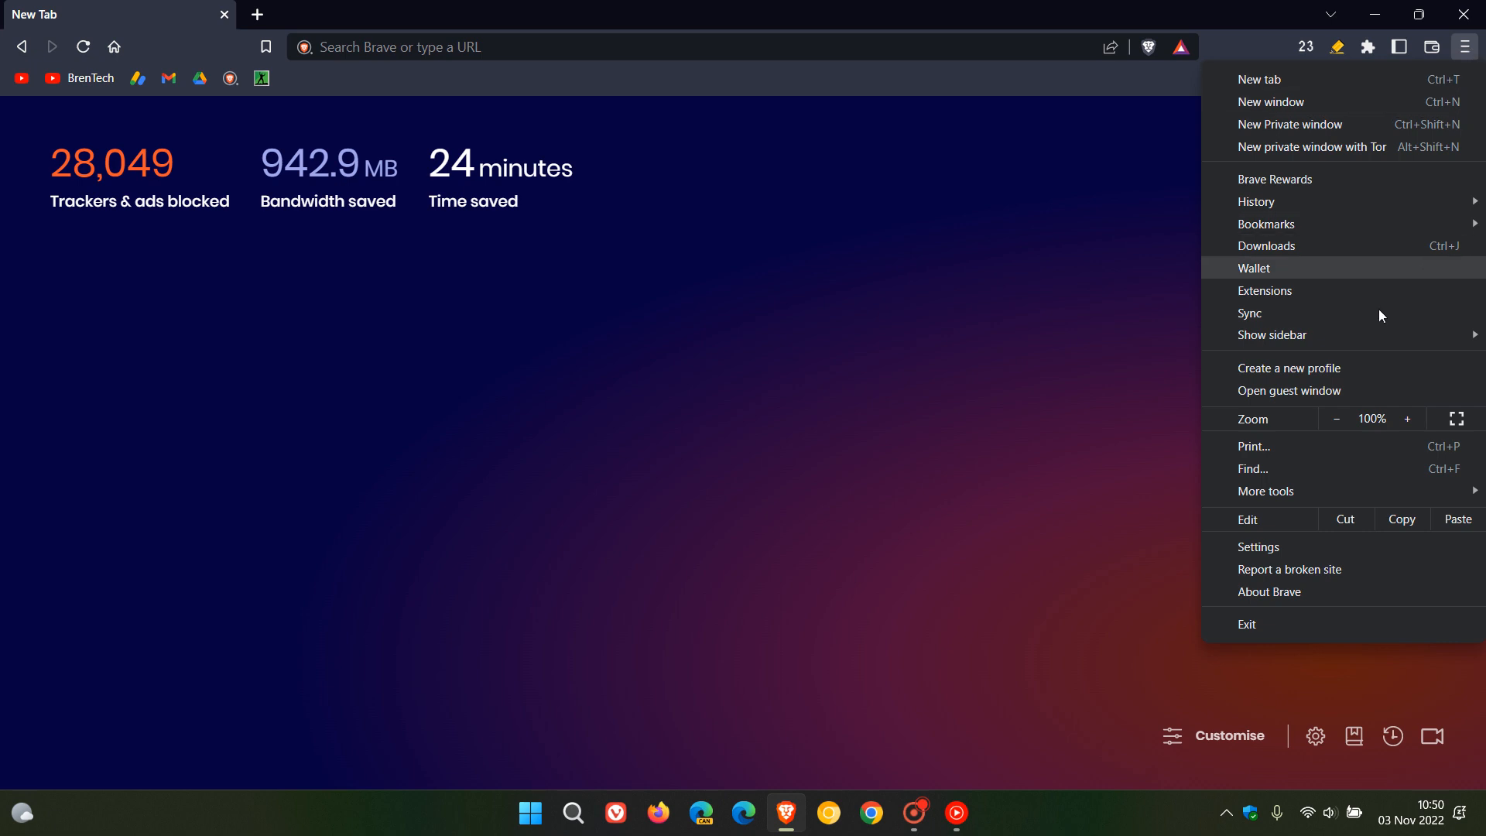
pyautogui.click(1269, 592)
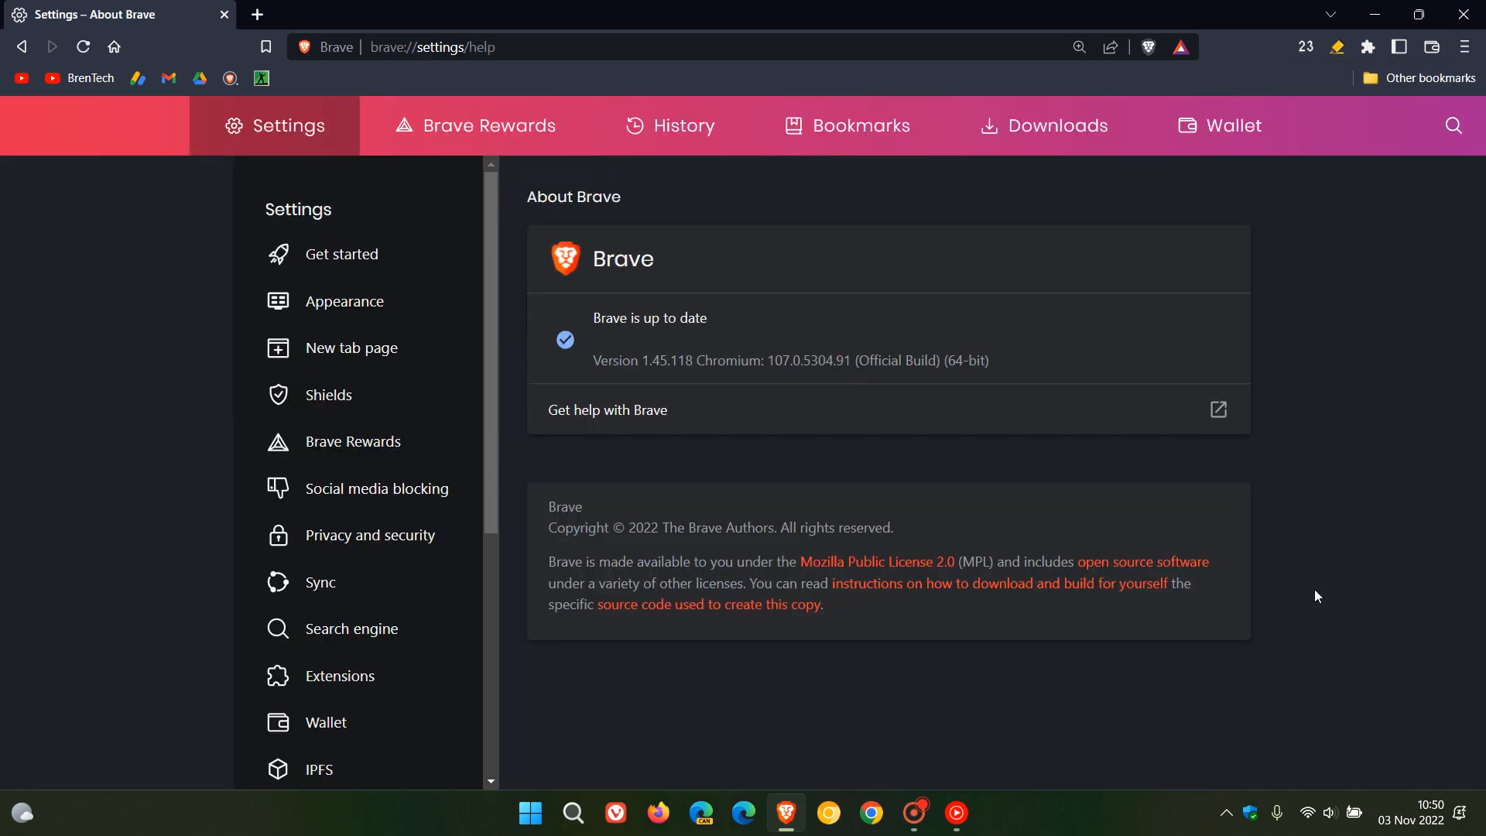
pyautogui.moveTo(1325, 363)
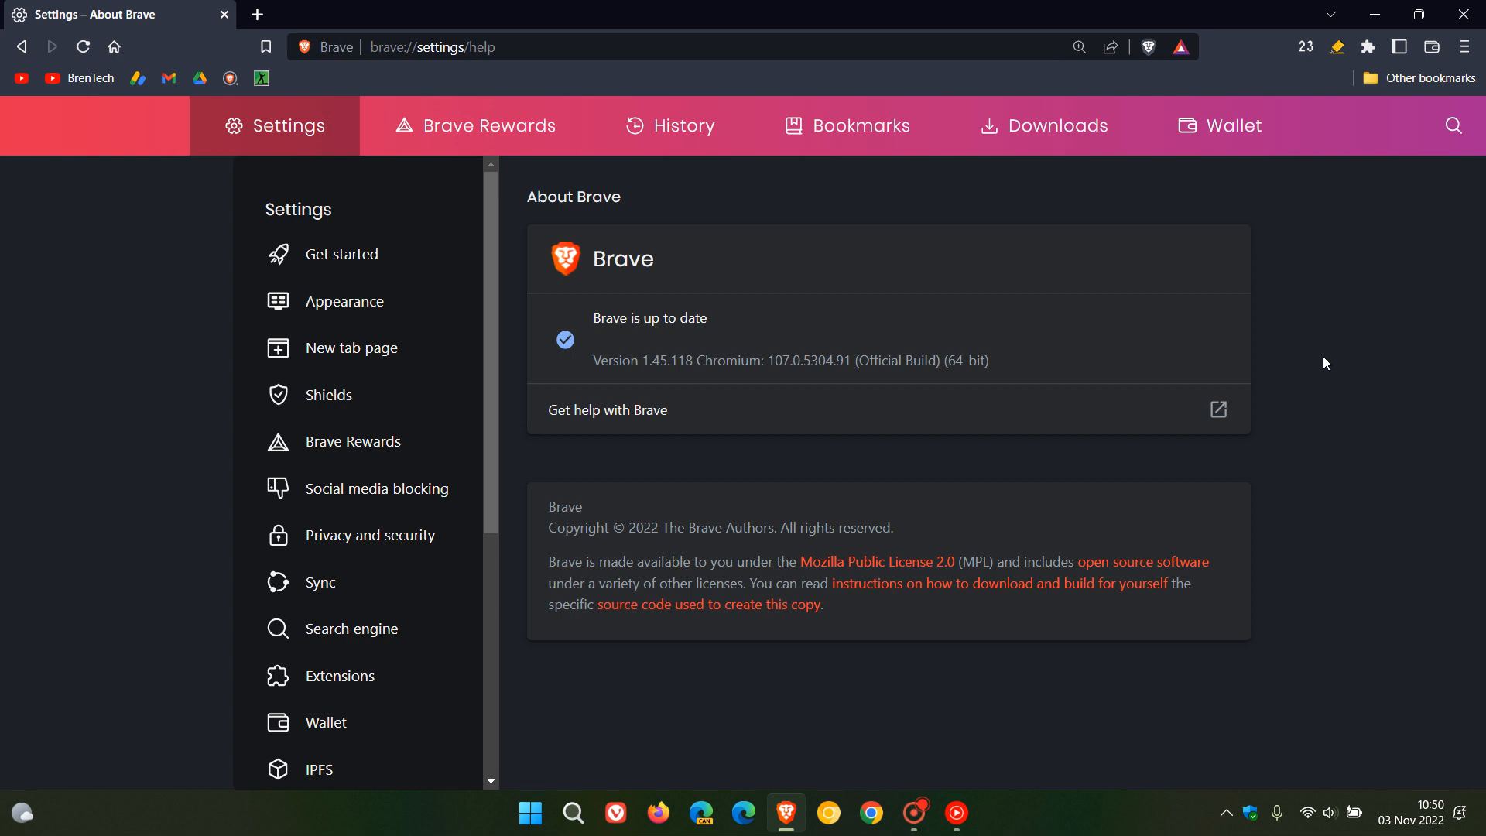
pyautogui.moveTo(730, 385)
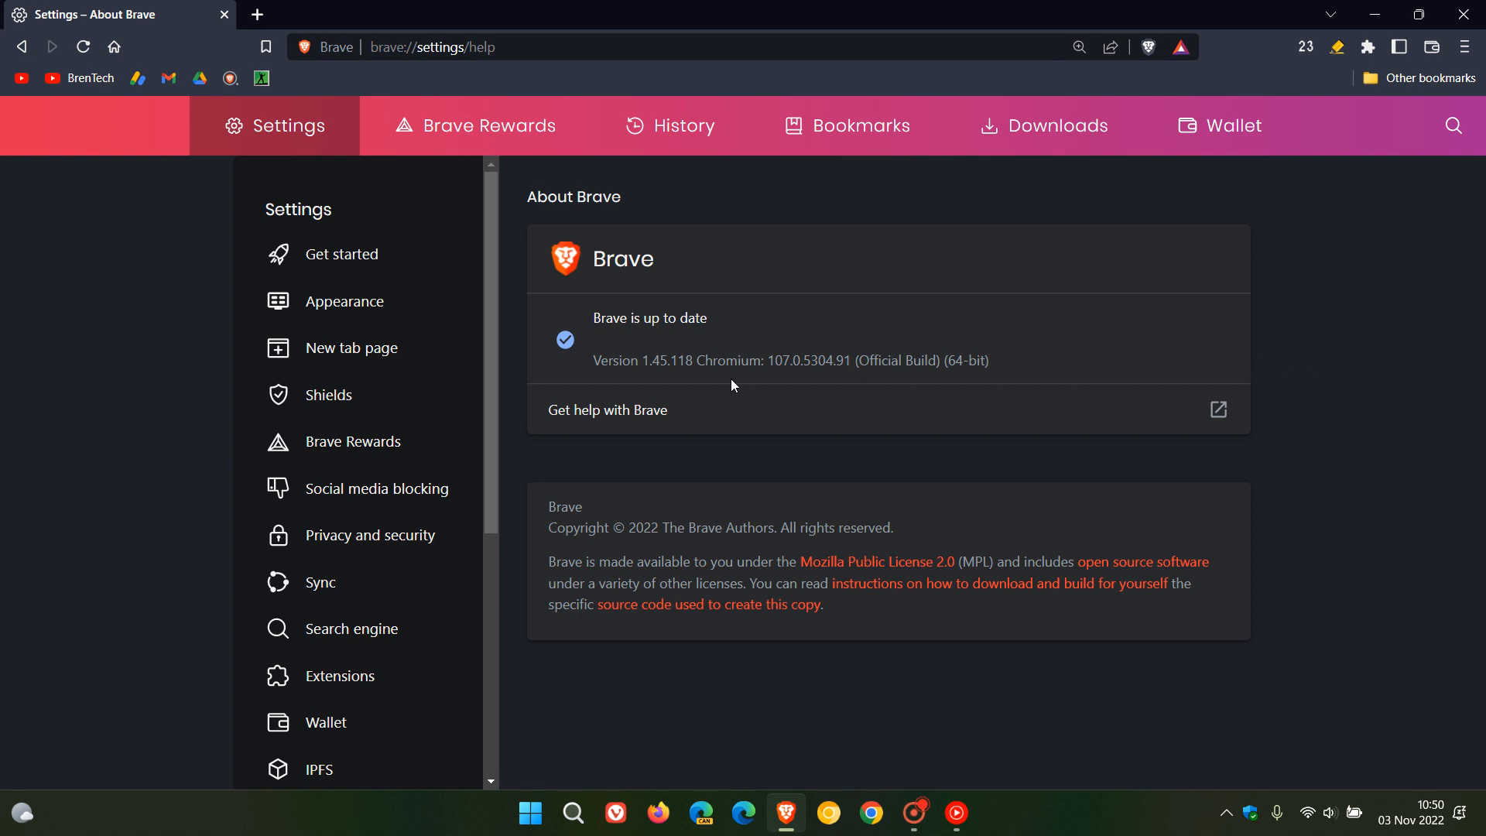
pyautogui.moveTo(647, 384)
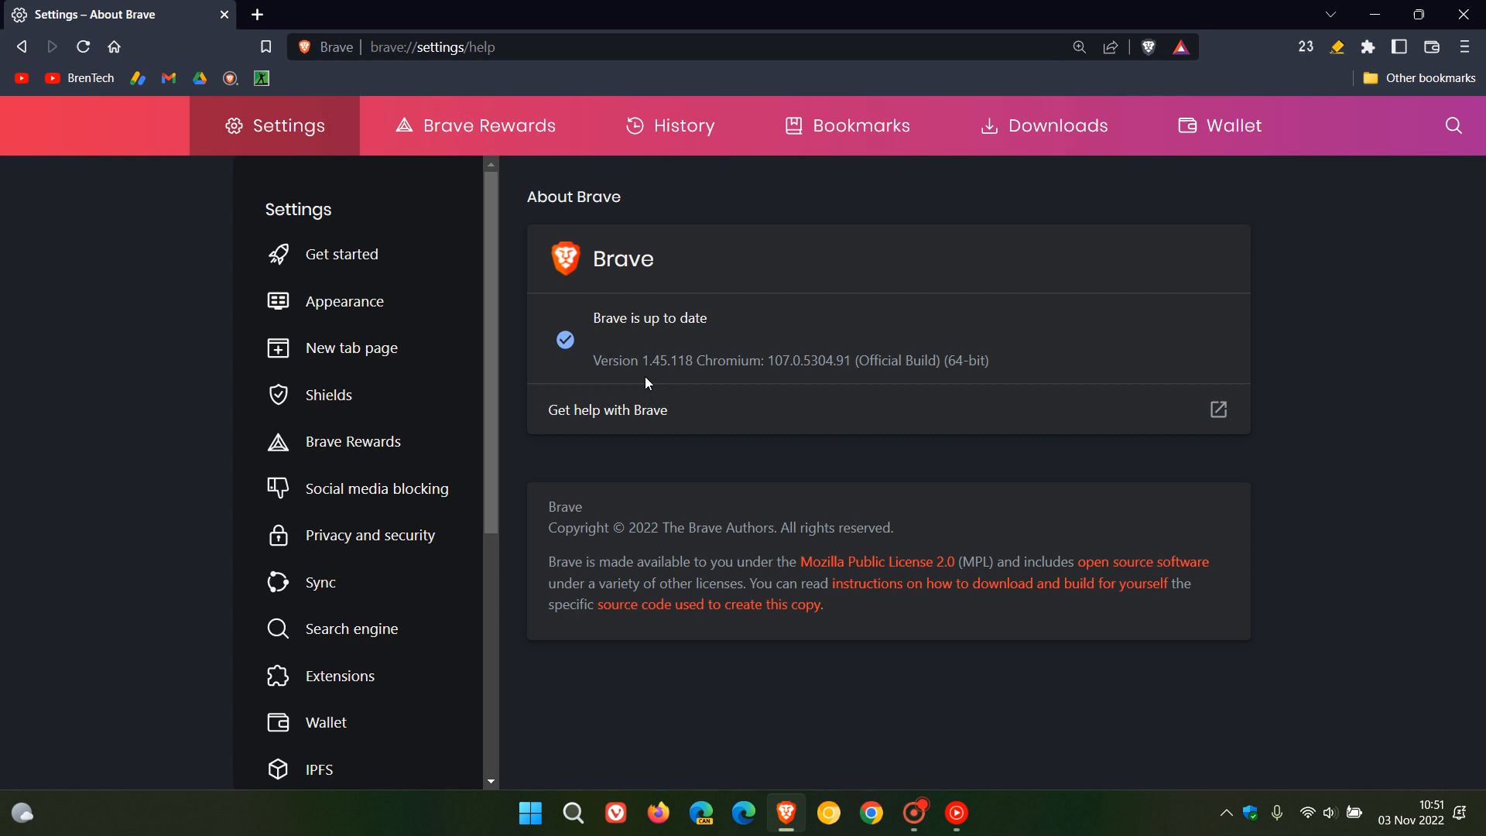
pyautogui.moveTo(689, 383)
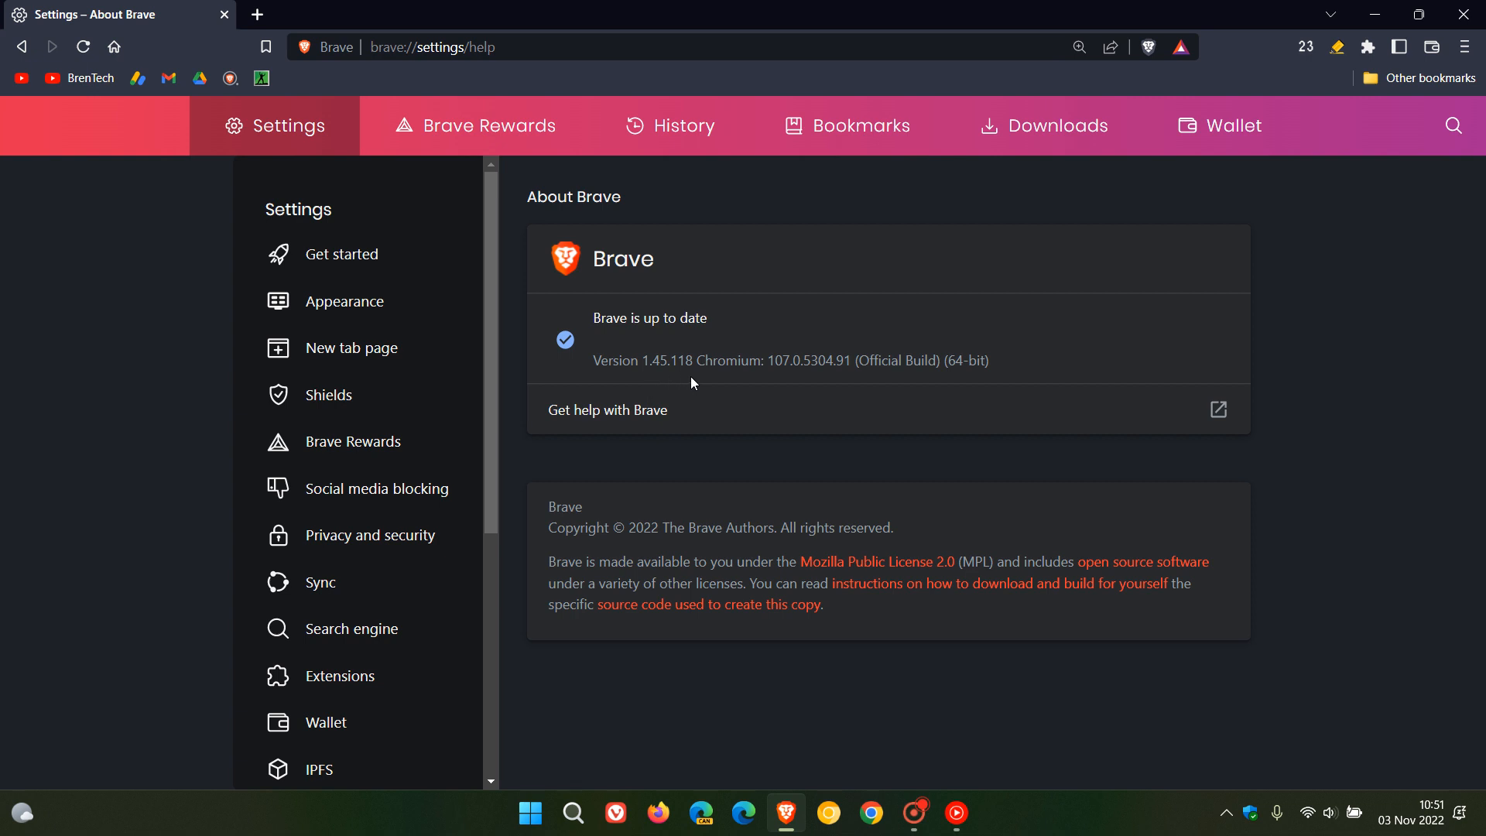
pyautogui.moveTo(709, 379)
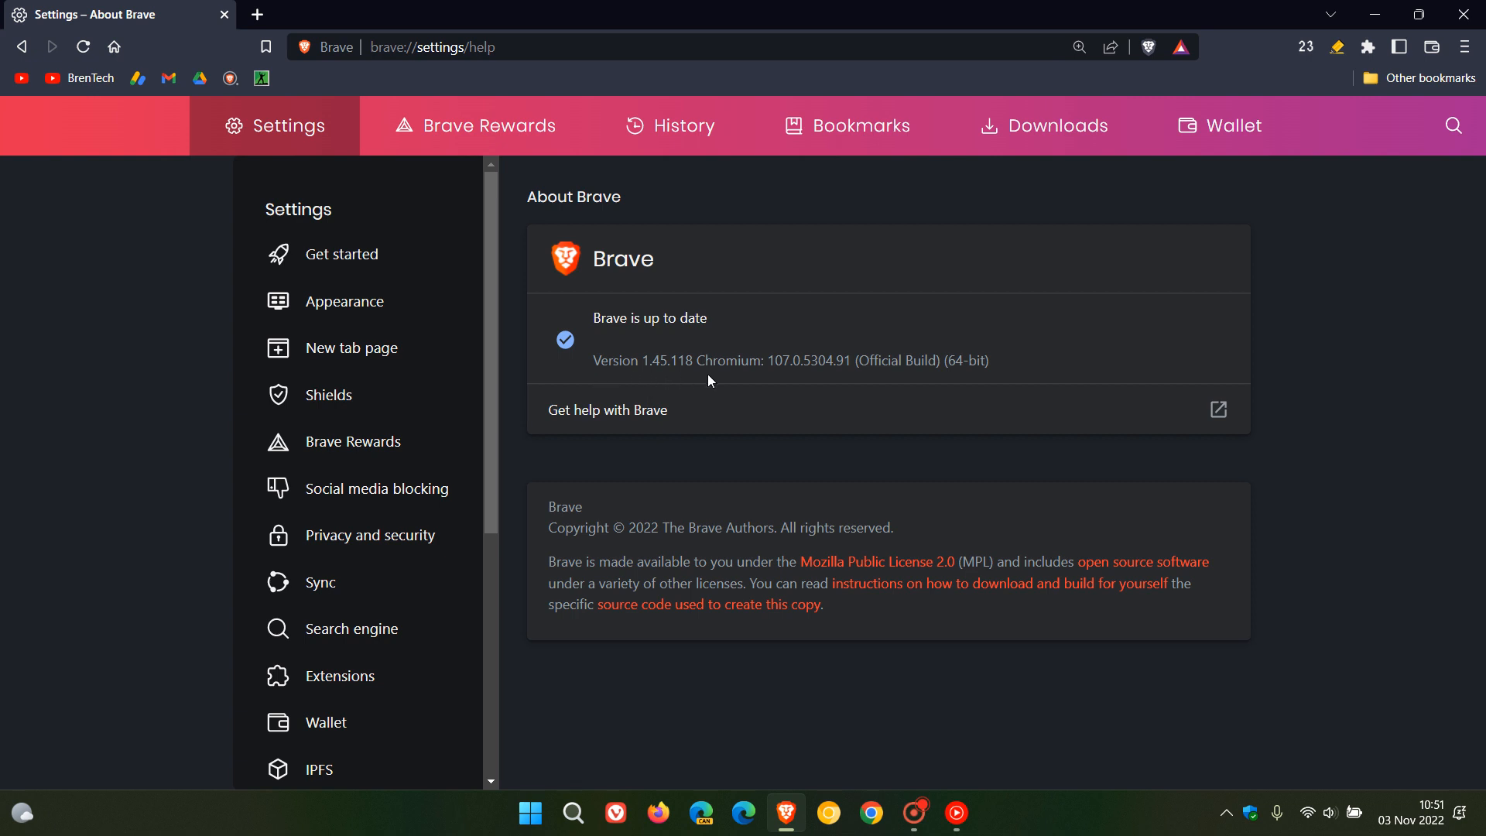
pyautogui.moveTo(932, 263)
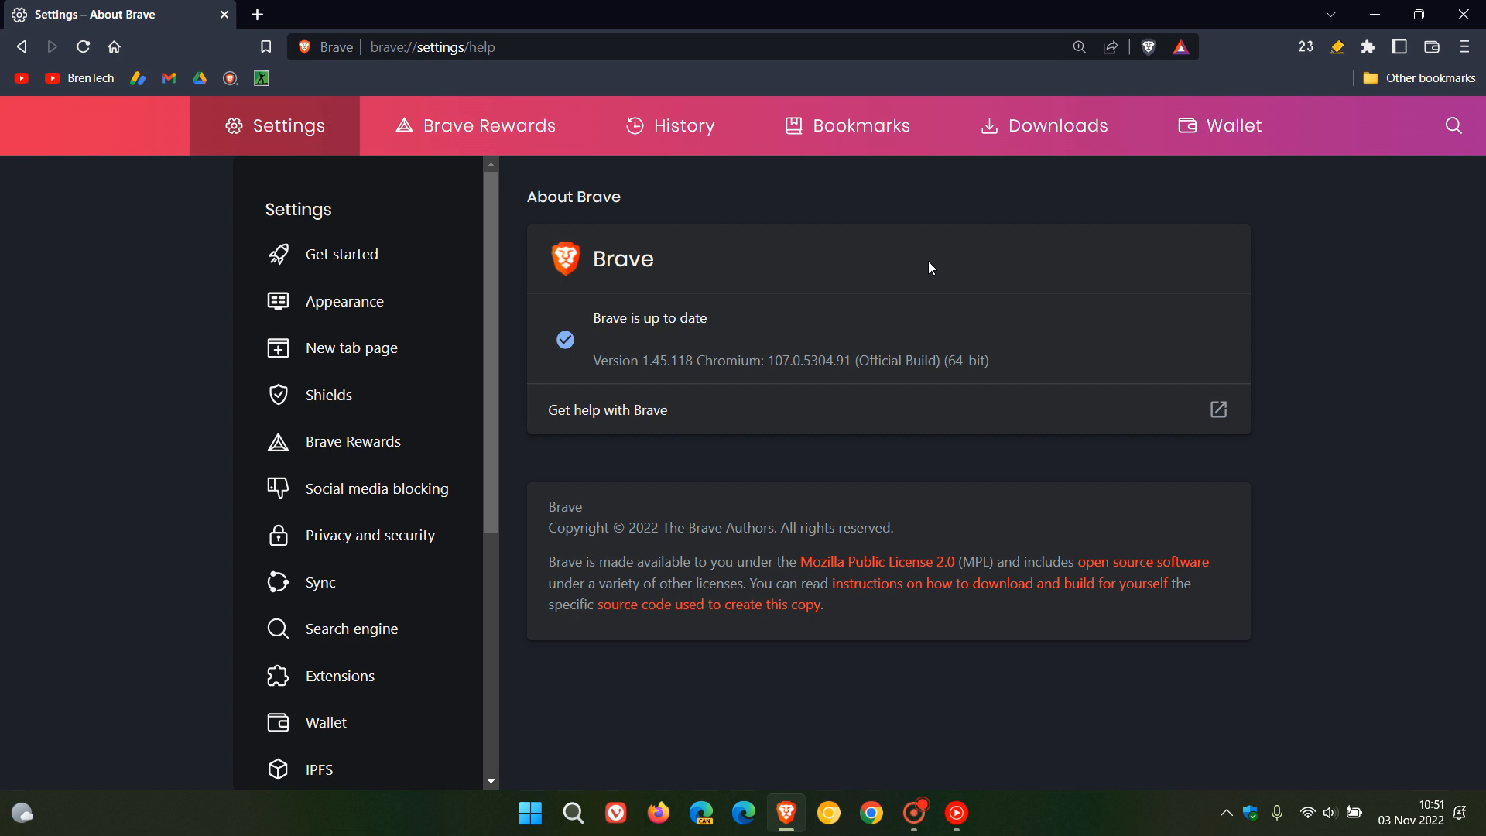
pyautogui.moveTo(853, 386)
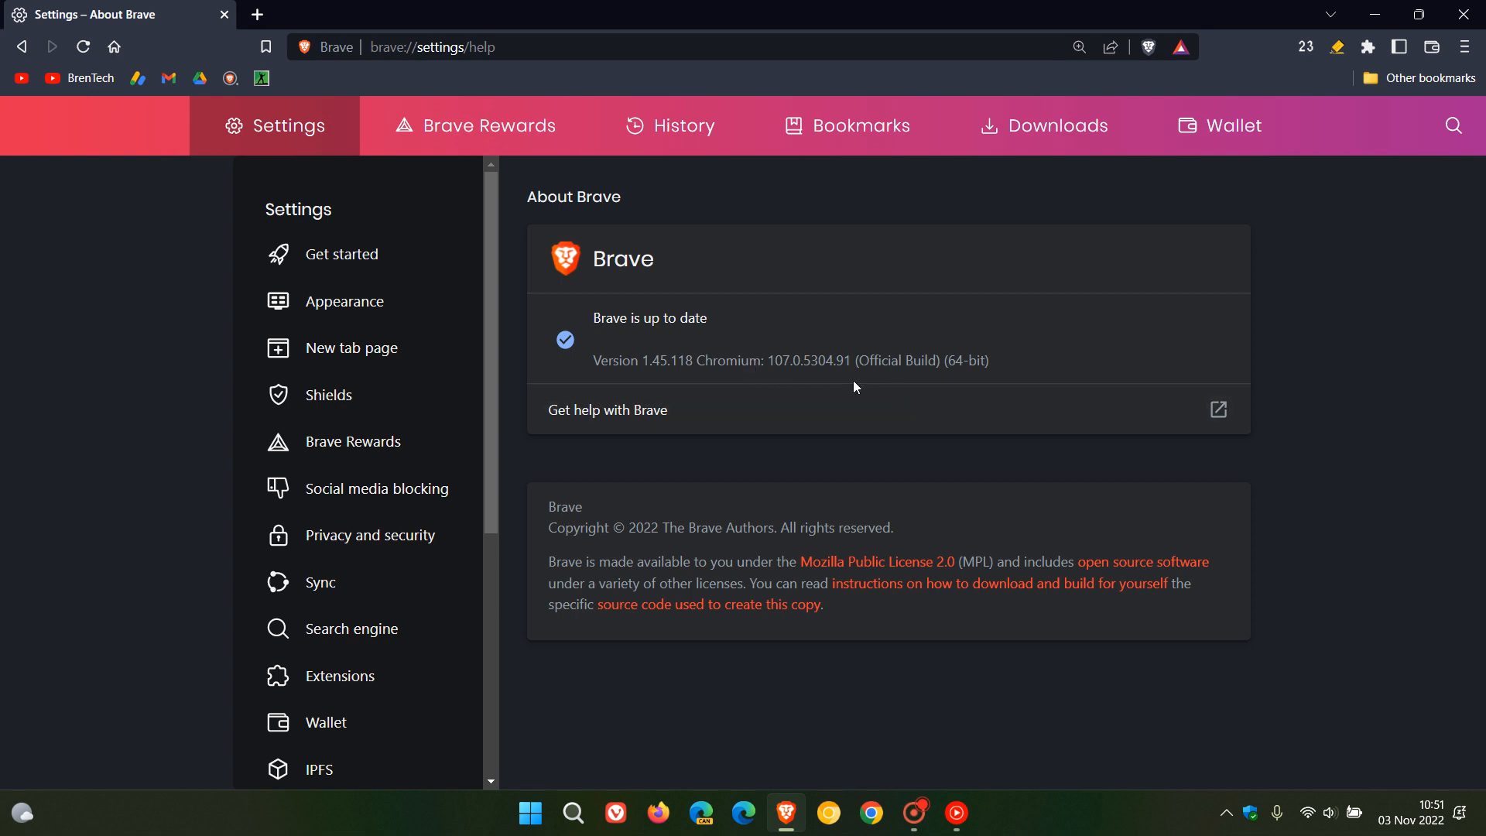
pyautogui.moveTo(853, 326)
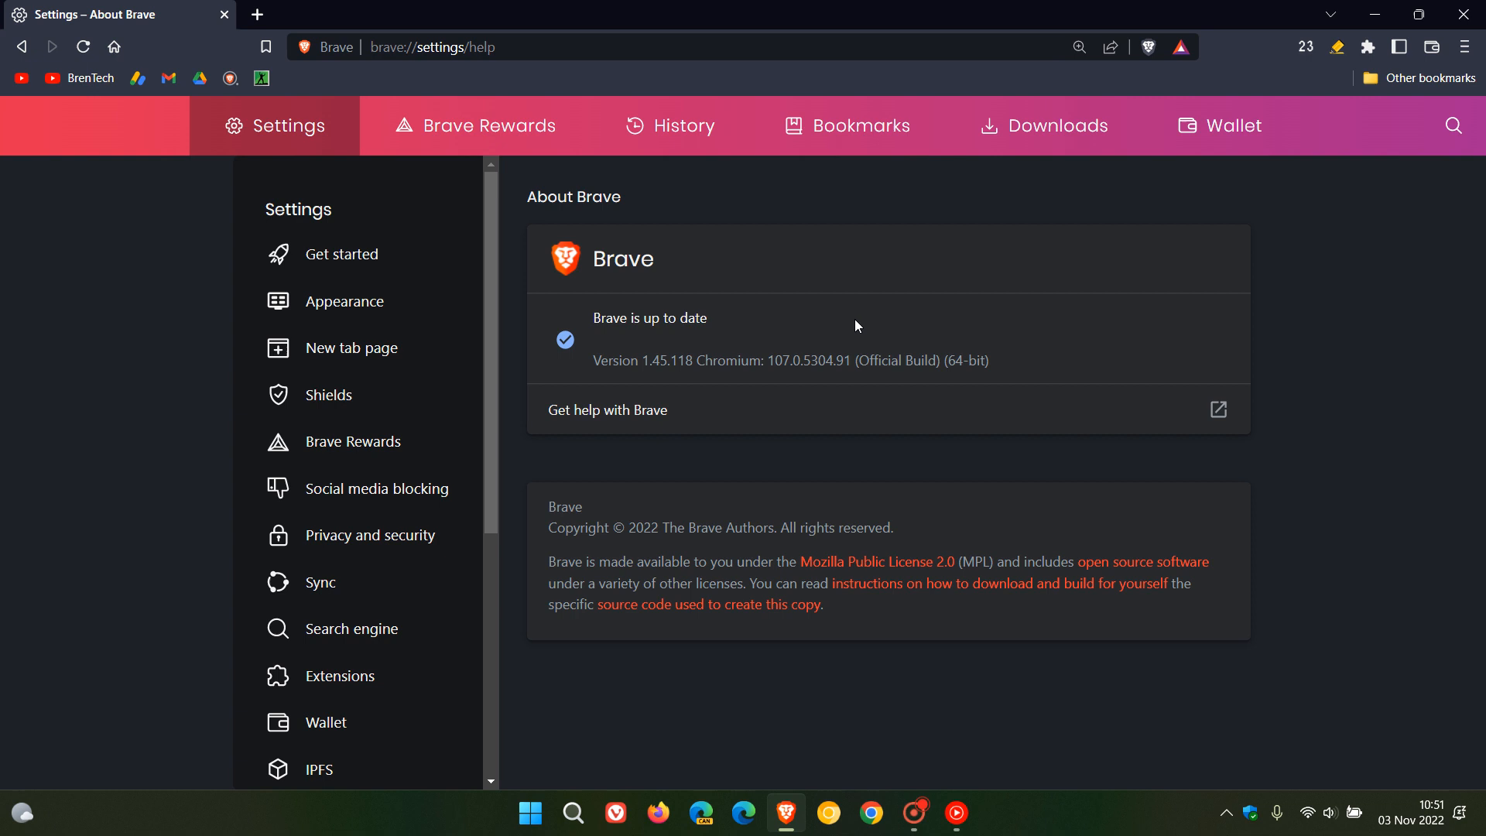
pyautogui.moveTo(114, 46)
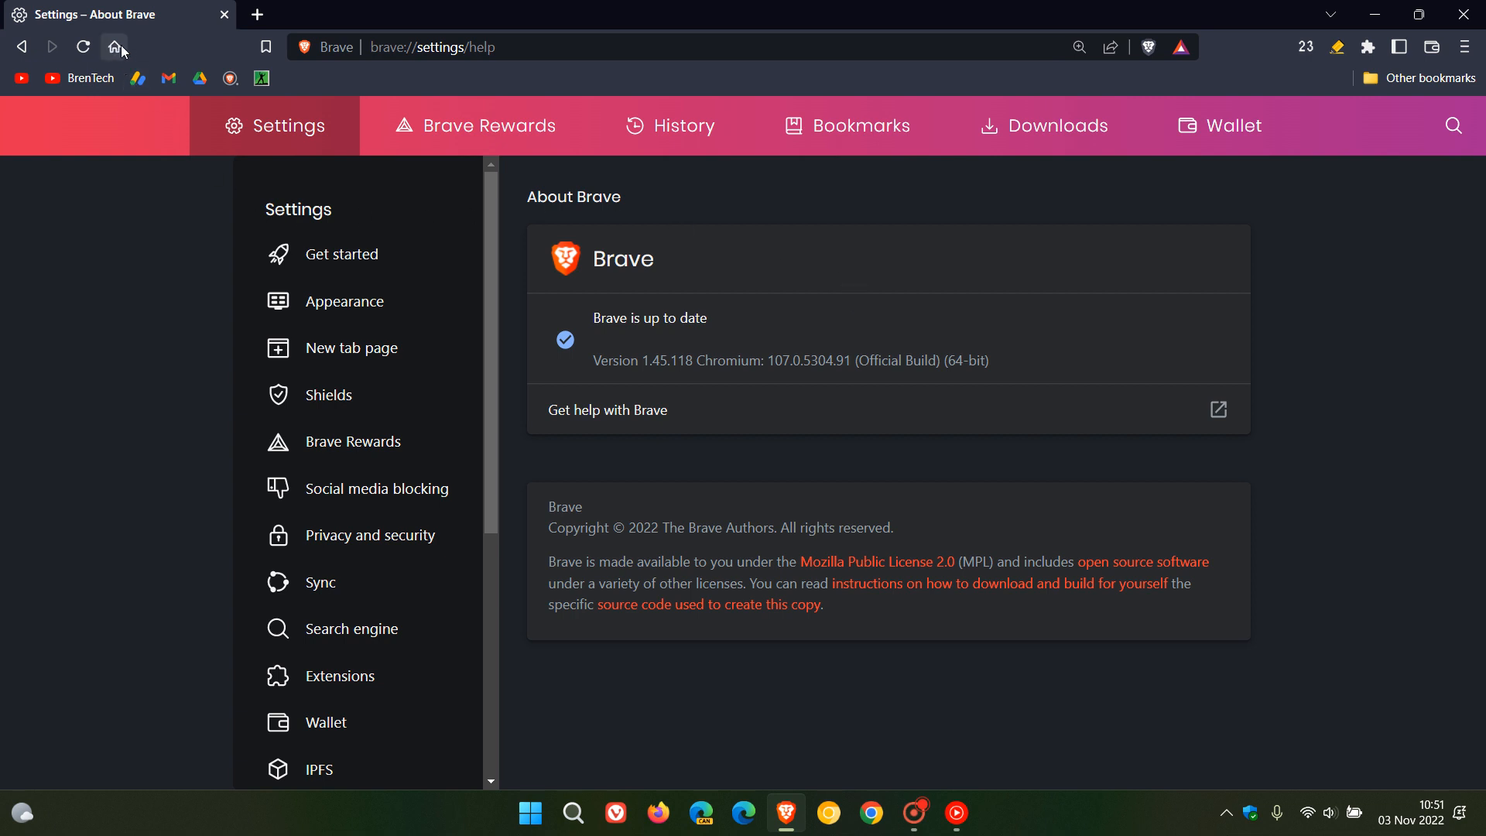
# Step: Go Home to the new tab page showing blocking stats and the clock
pyautogui.click(113, 47)
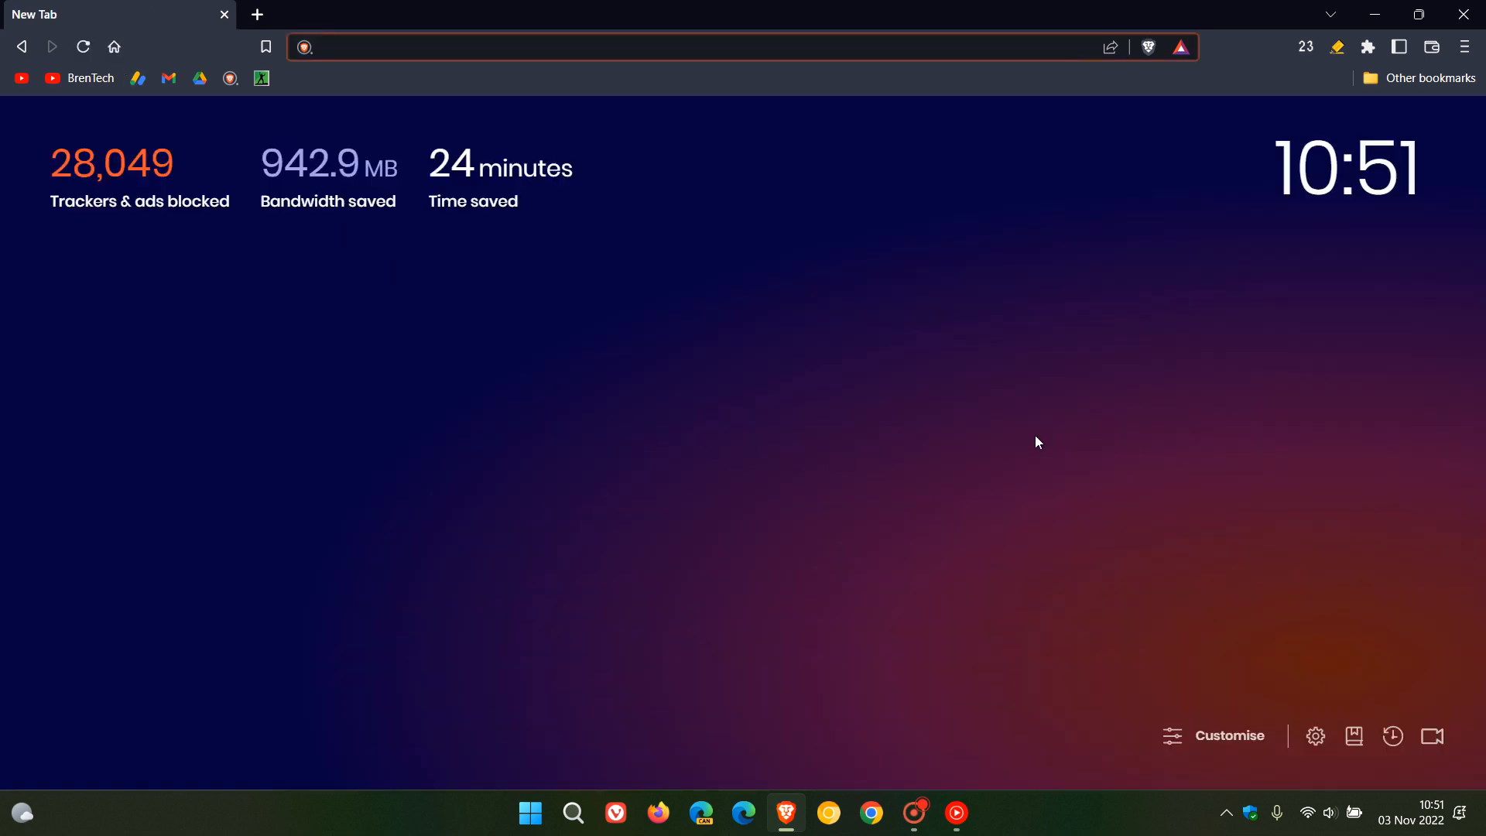
pyautogui.click(663, 46)
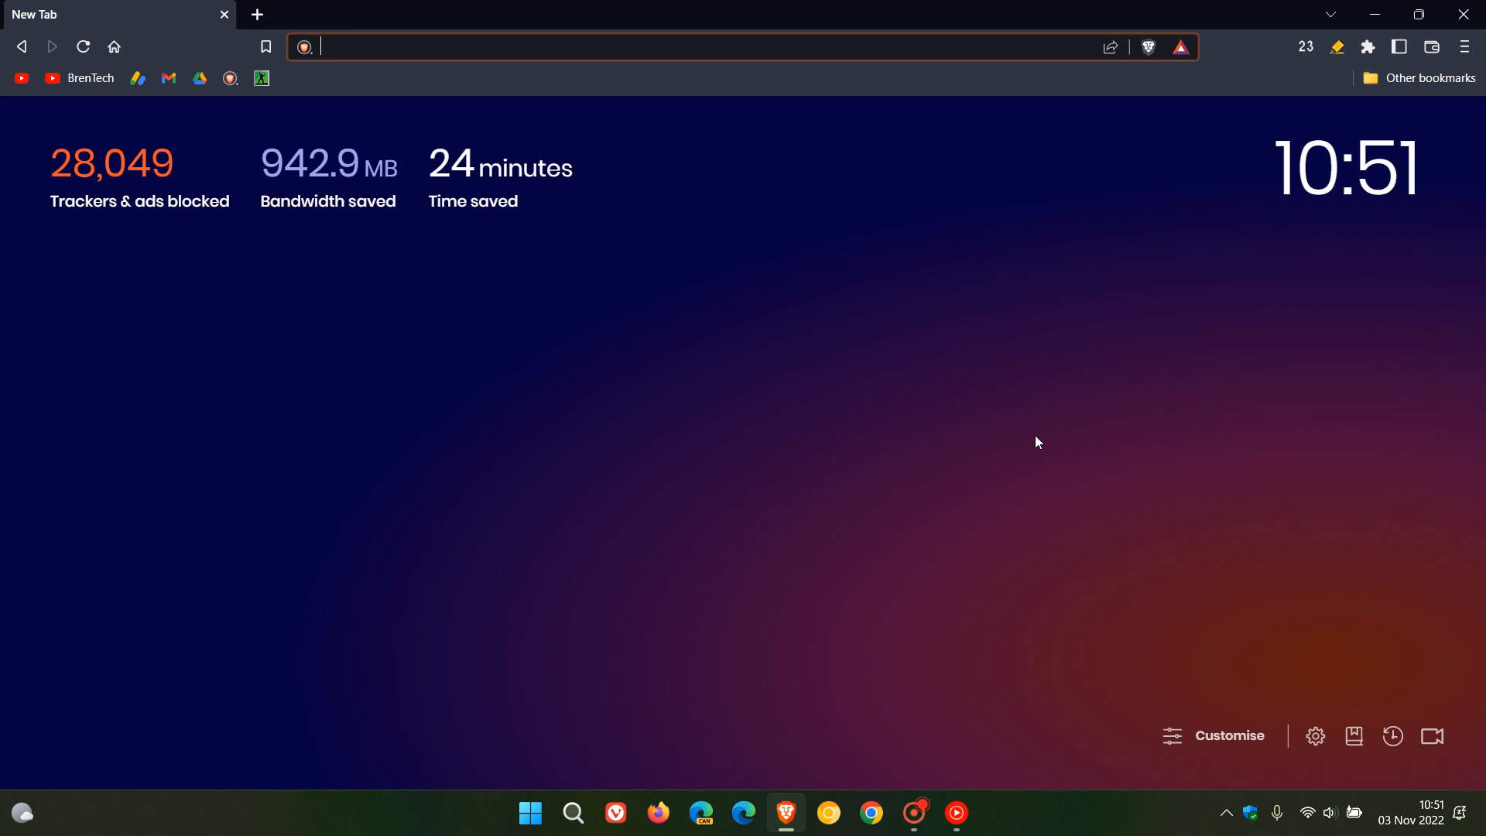
pyautogui.moveTo(904, 392)
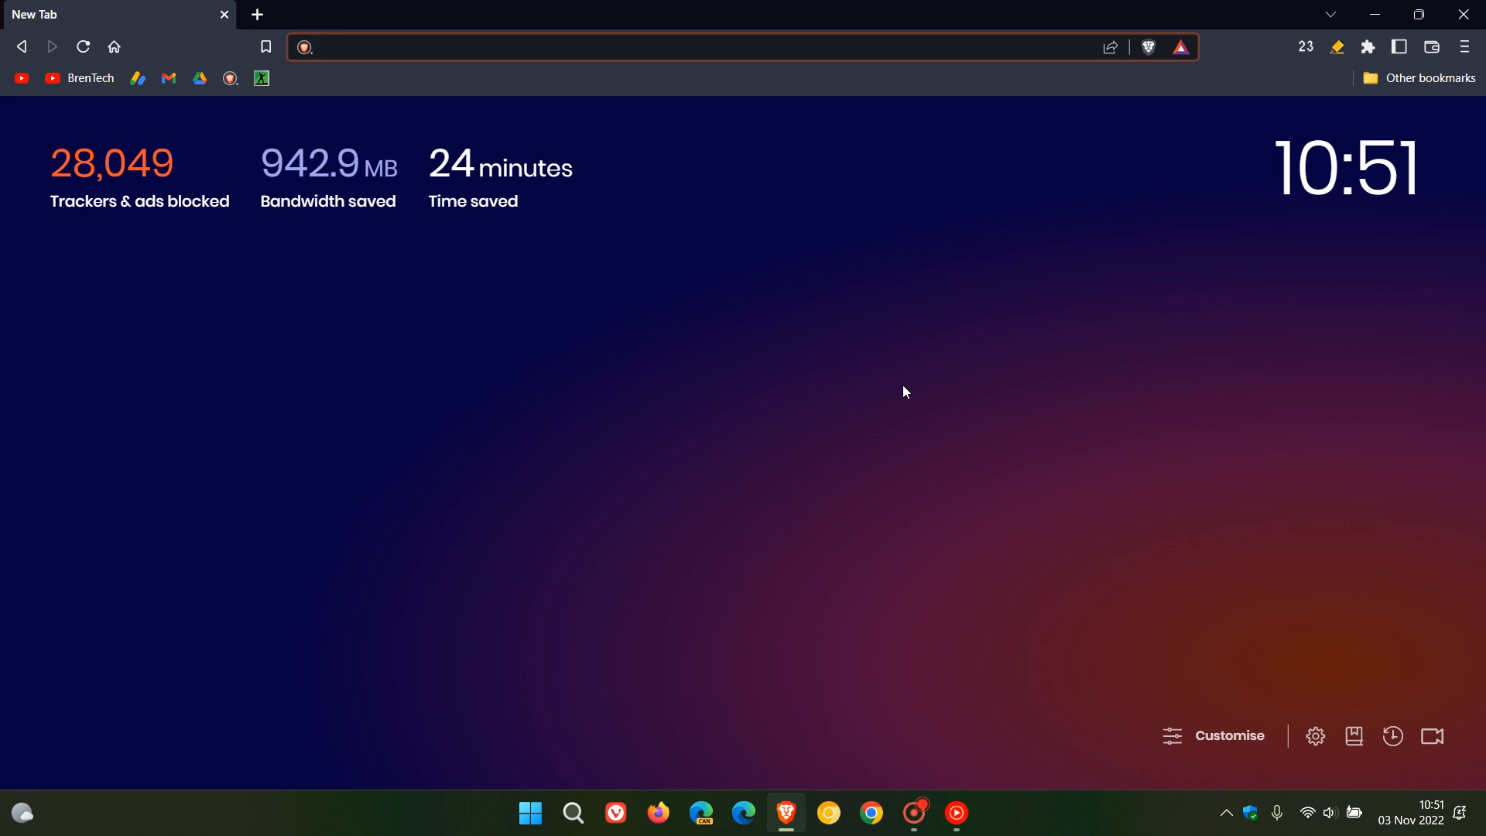
pyautogui.moveTo(1174, 567)
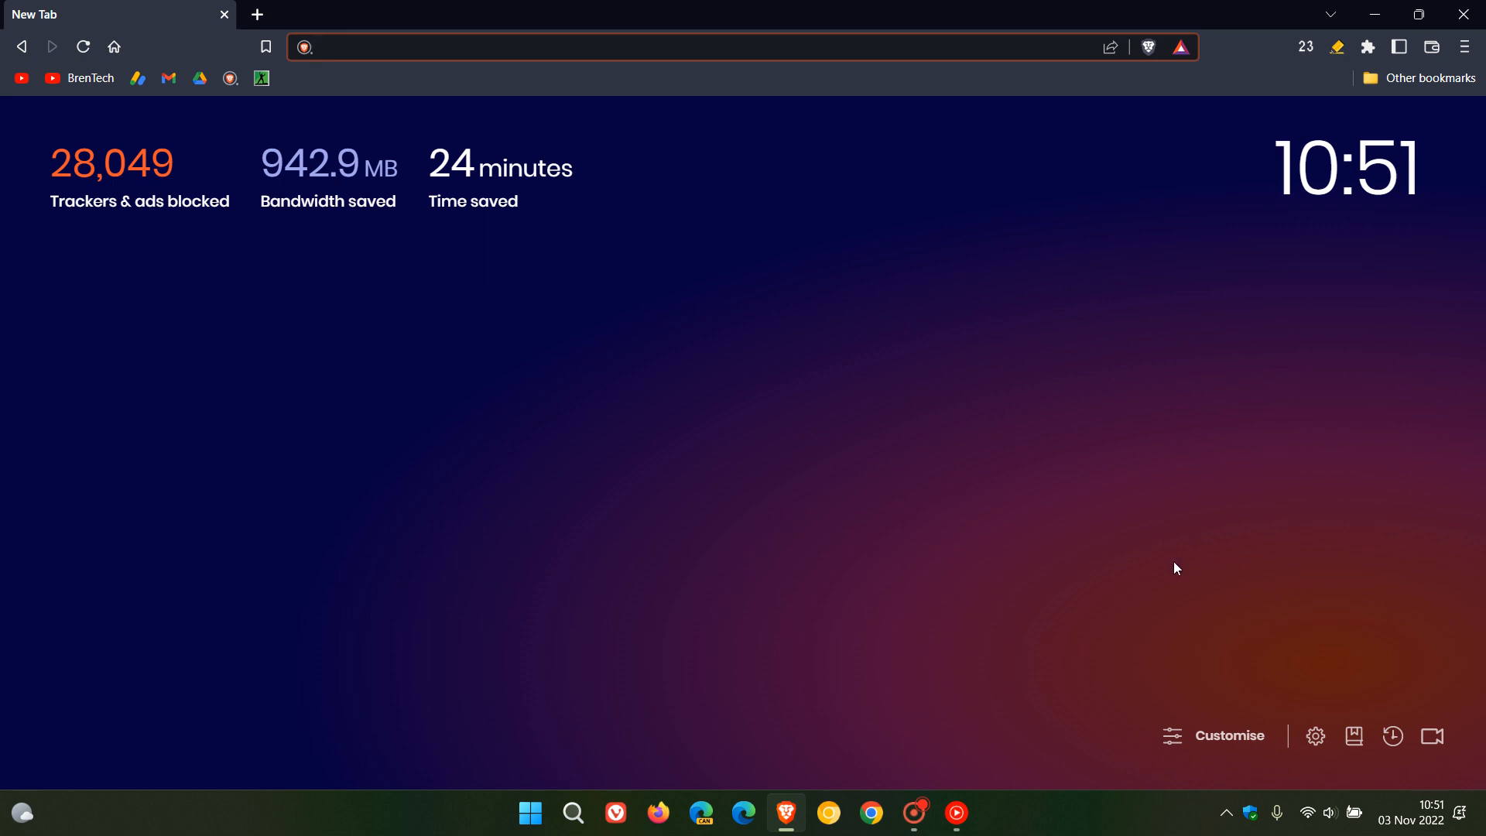
# Step: Open Customise dashboard's Cards section and scroll to Brave Talk, Binance and Crypto.com
pyautogui.click(1229, 736)
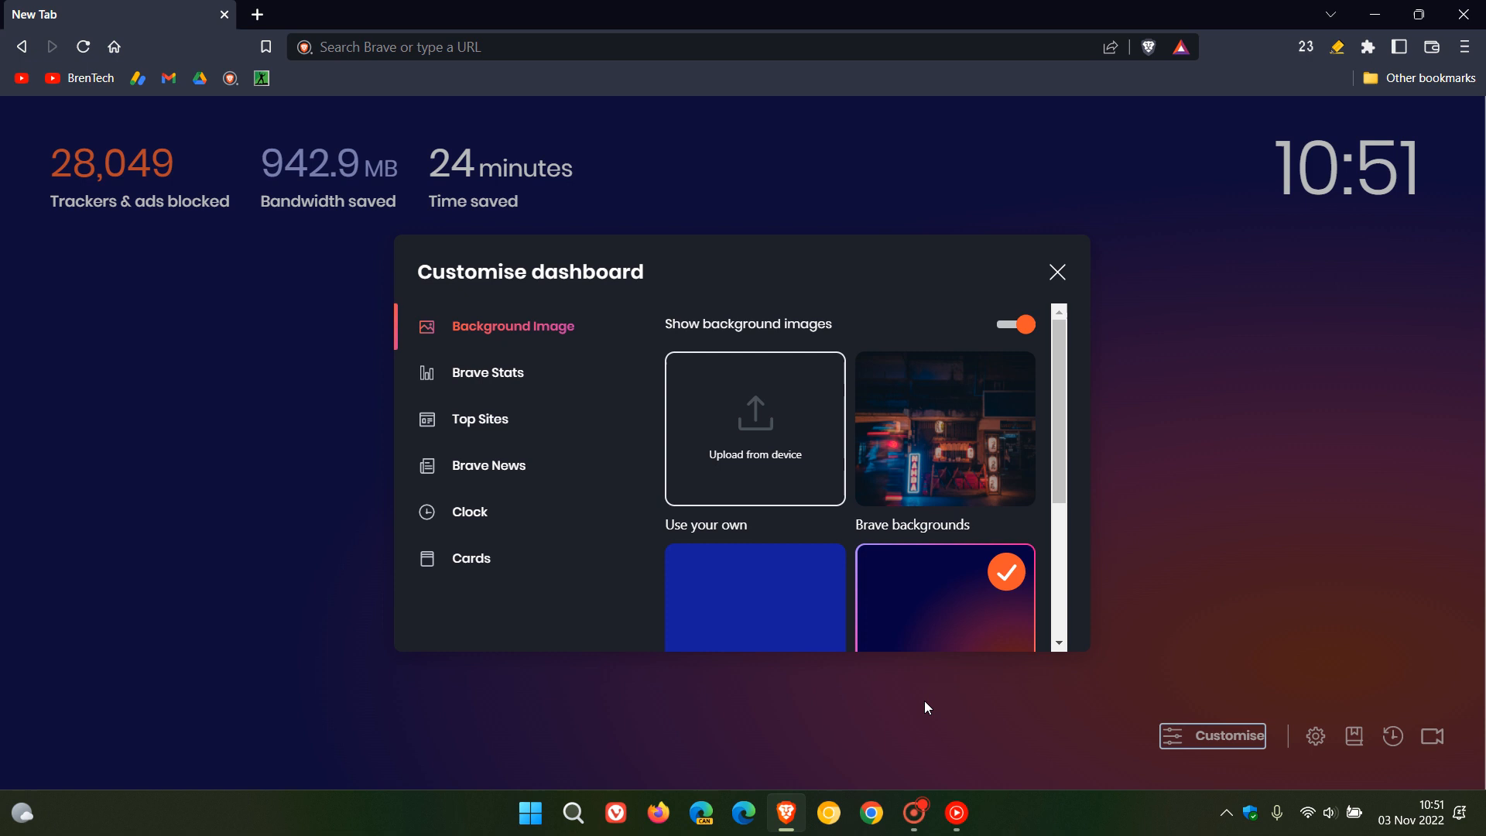
pyautogui.click(470, 558)
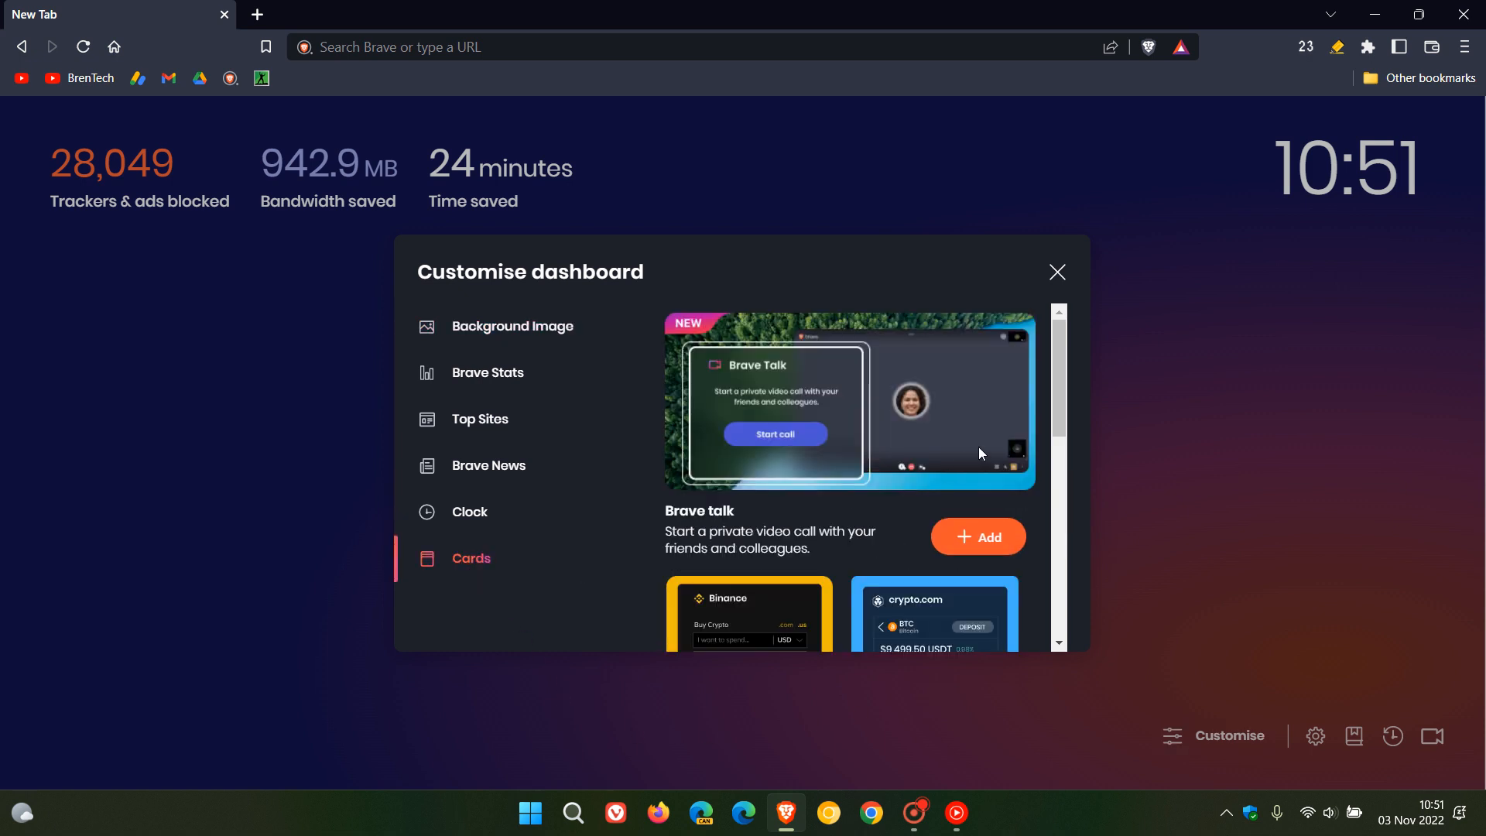
pyautogui.scroll(-3)
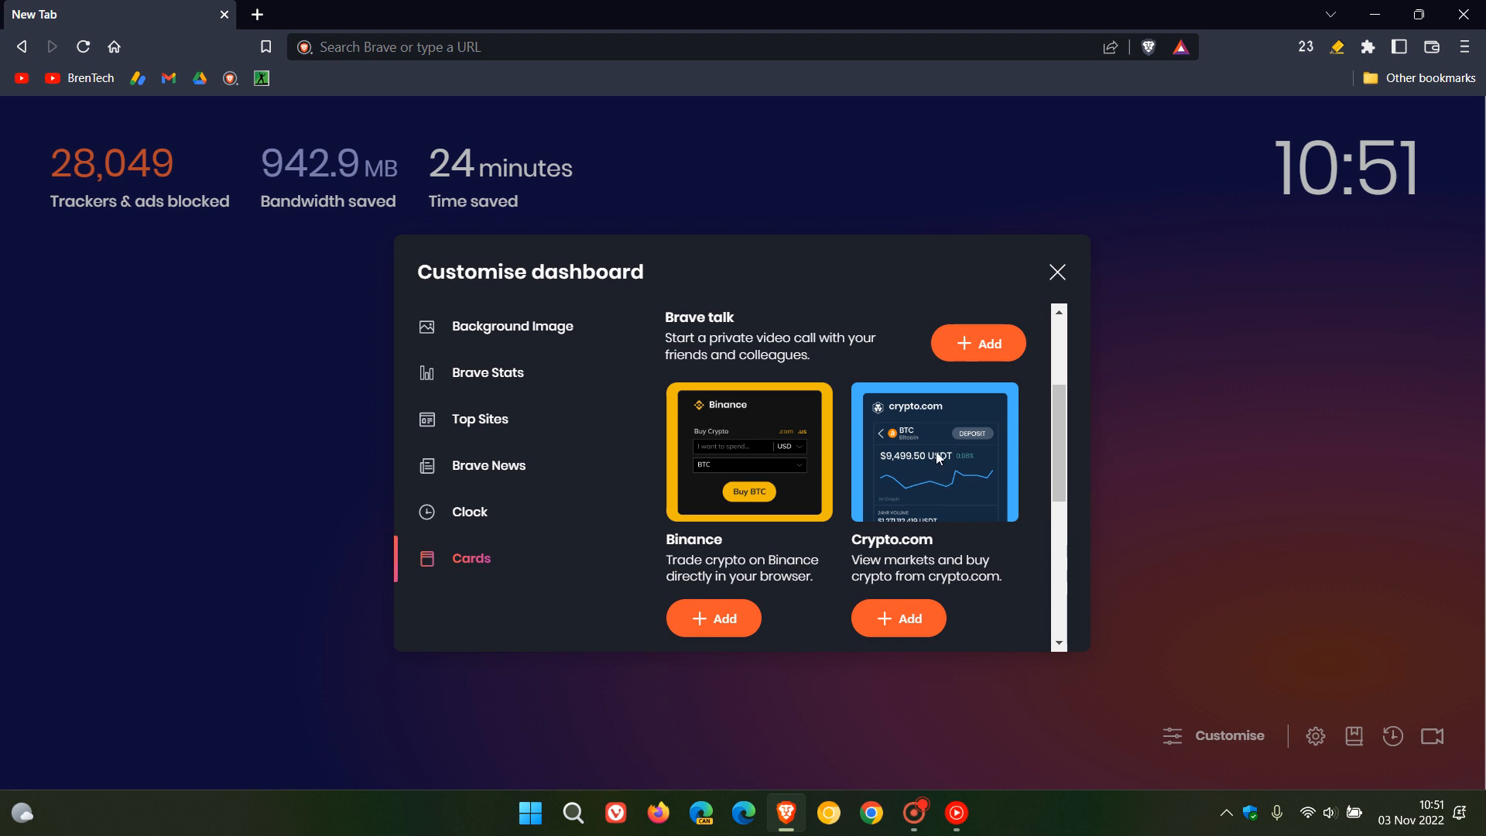
pyautogui.moveTo(943, 464)
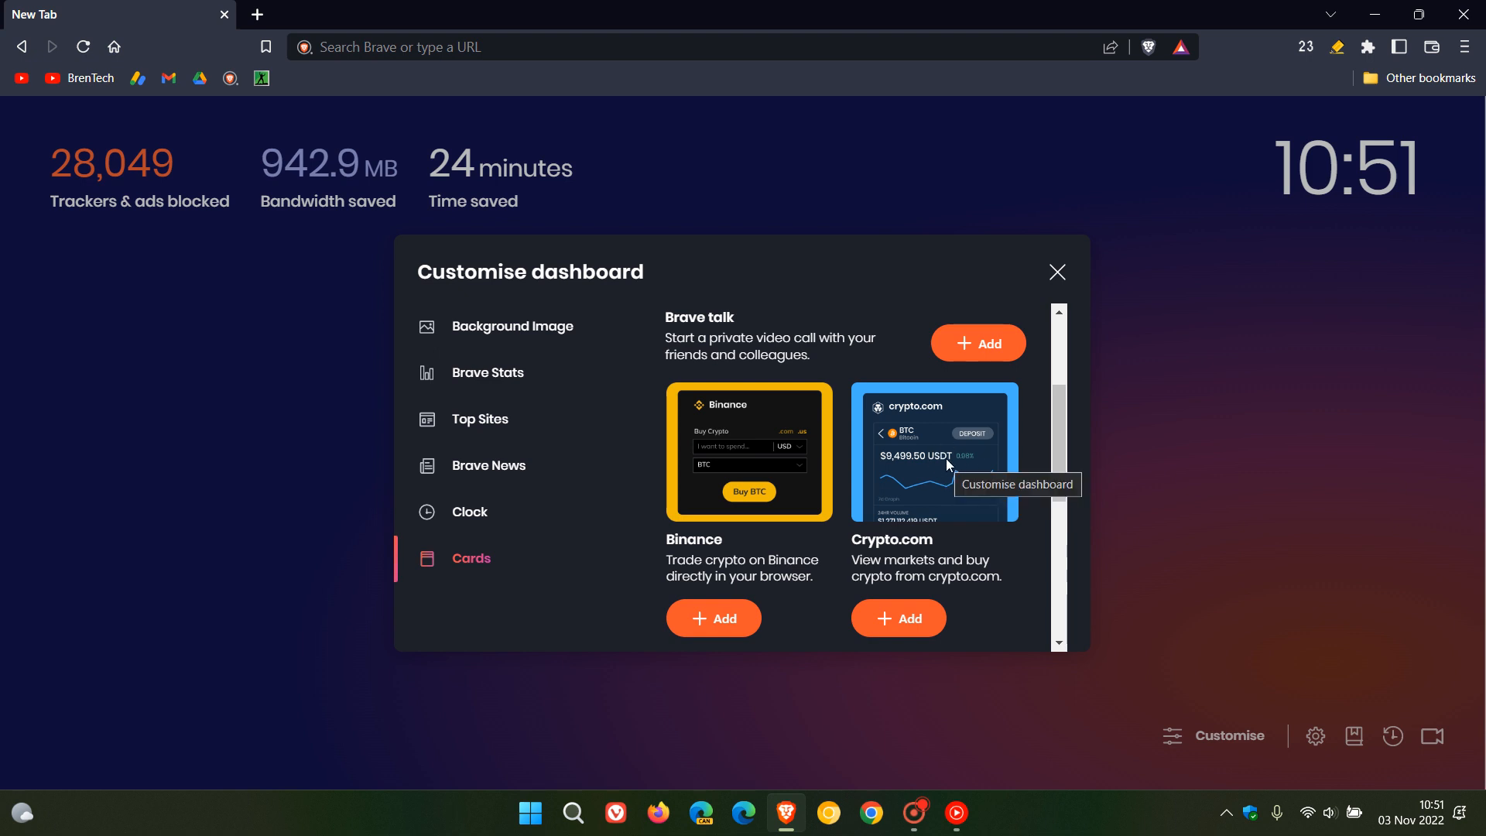
pyautogui.moveTo(1021, 380)
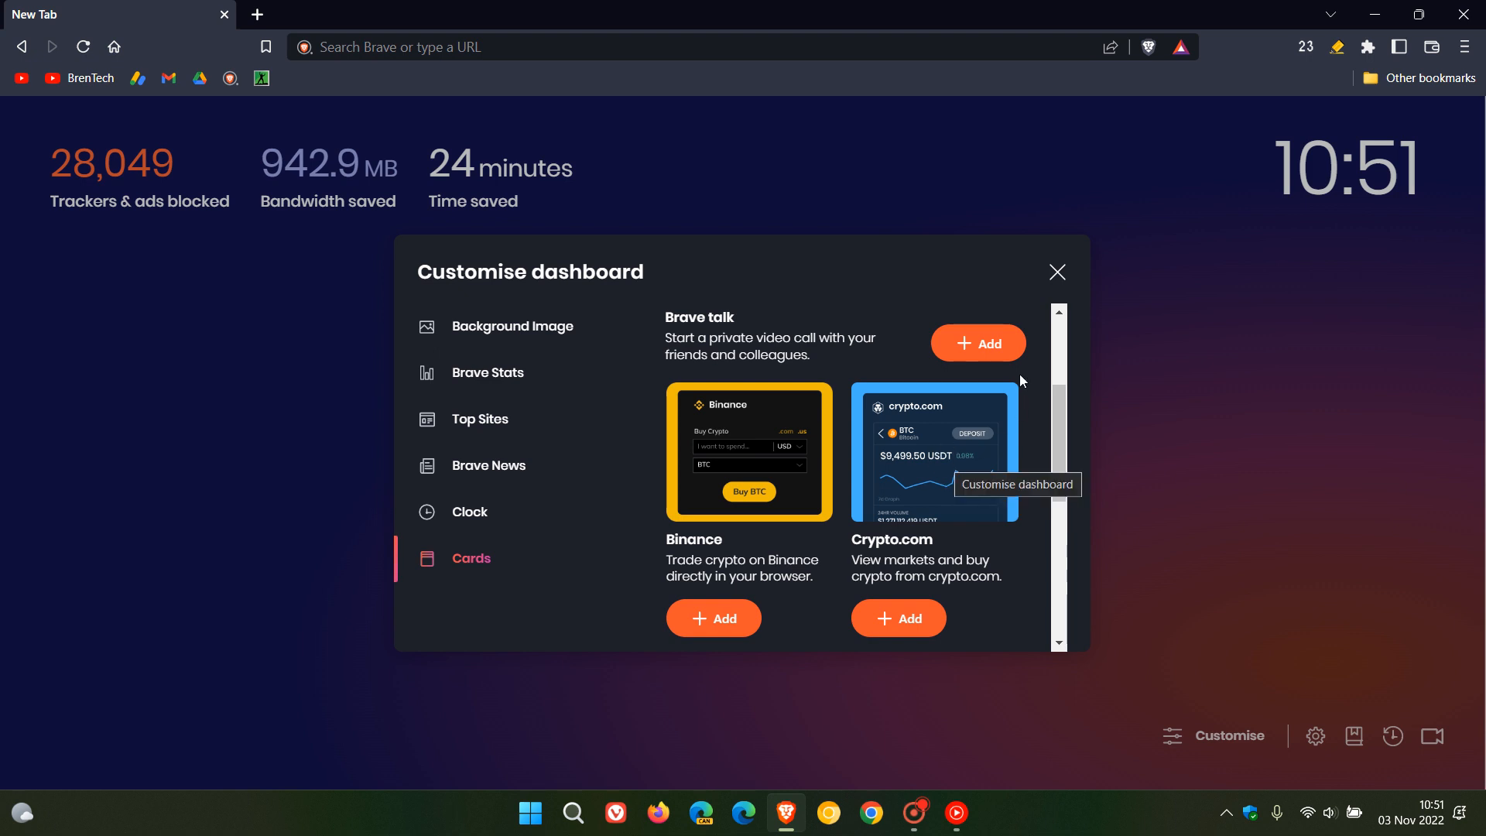
pyautogui.moveTo(1055, 294)
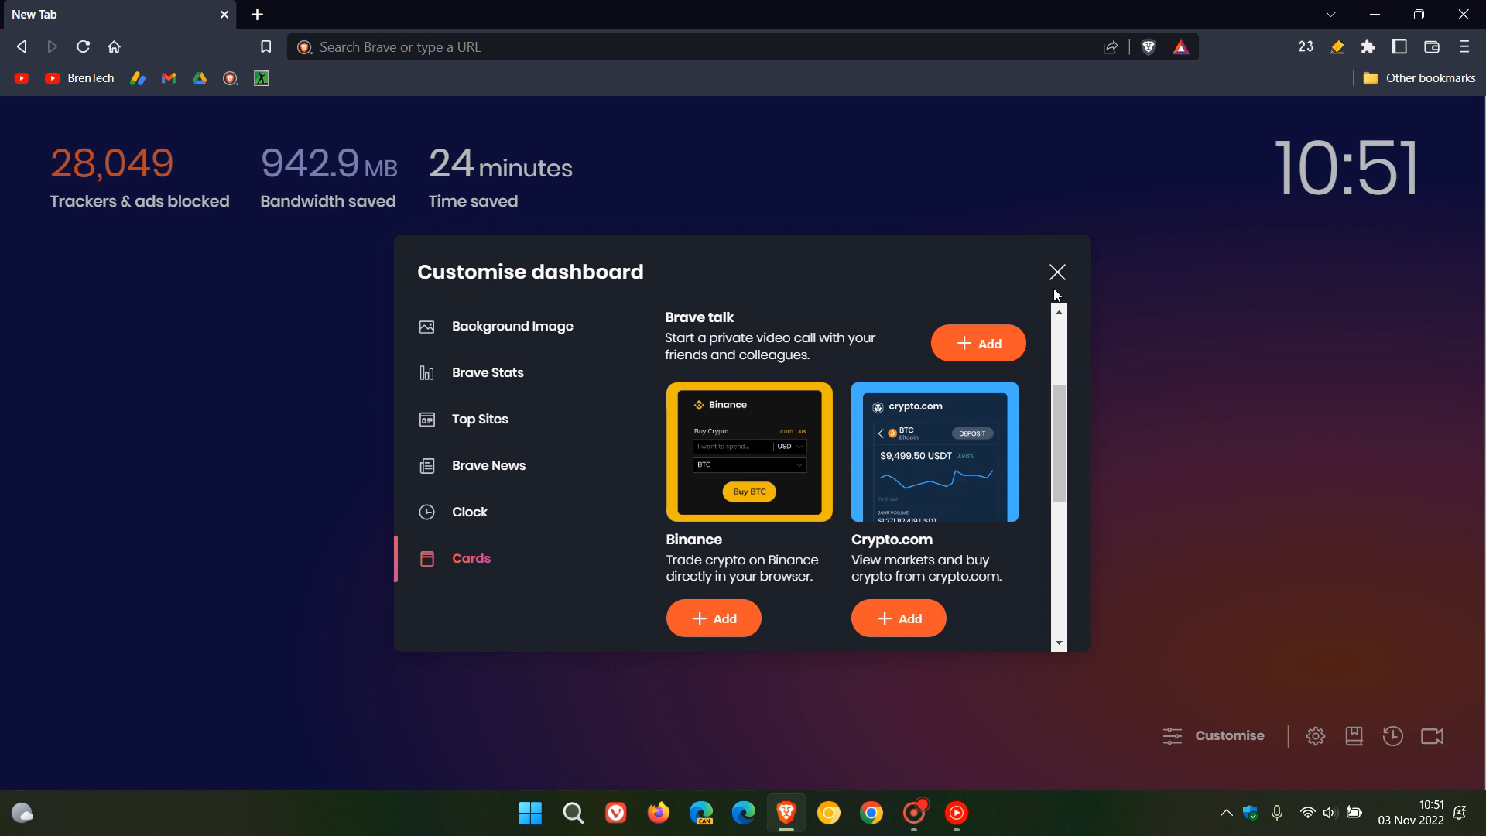
# Step: Close the Customise dashboard panel without adding any cards
pyautogui.click(1055, 271)
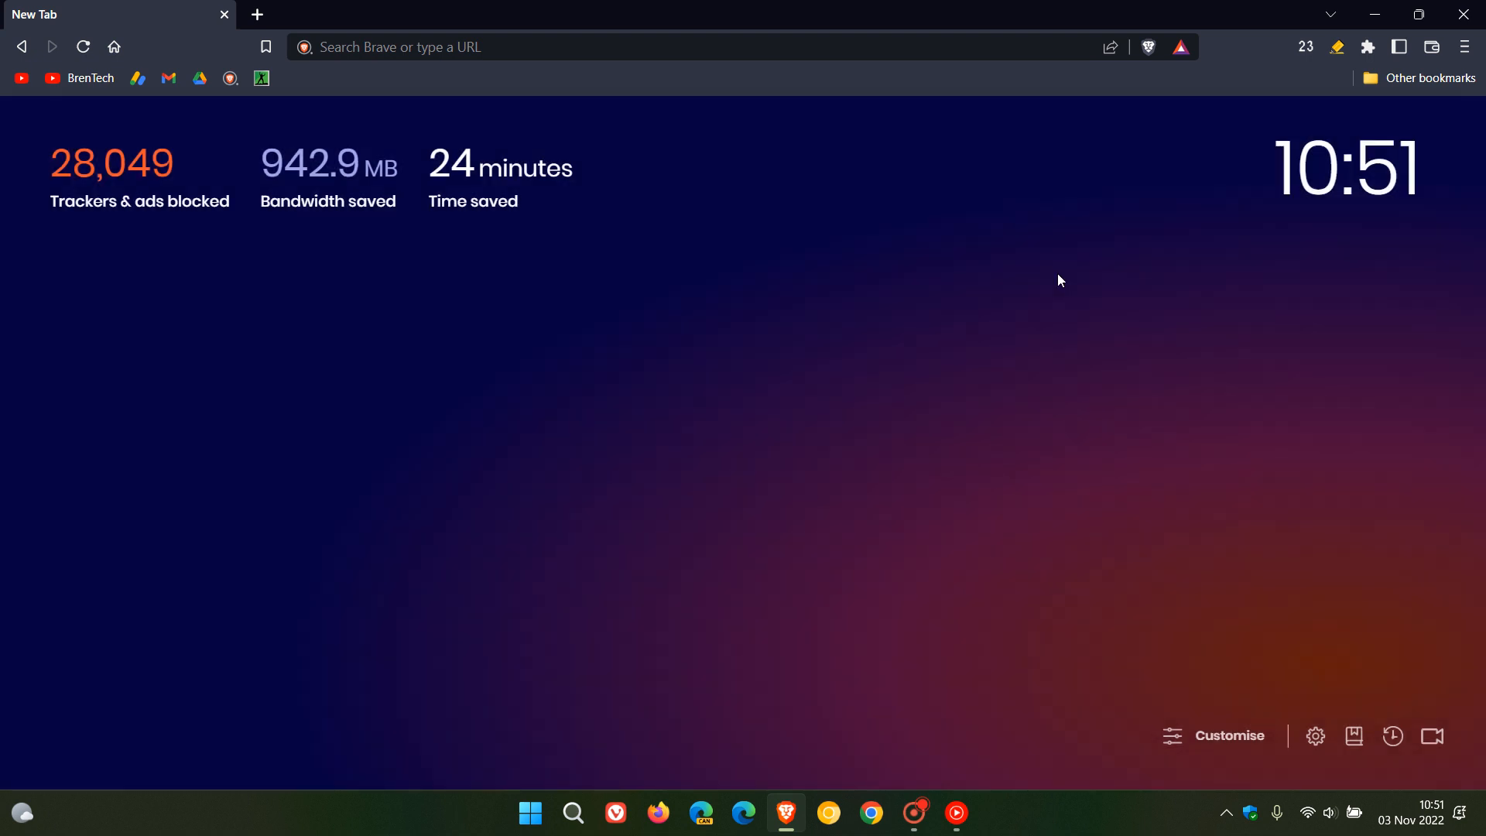
pyautogui.moveTo(1008, 434)
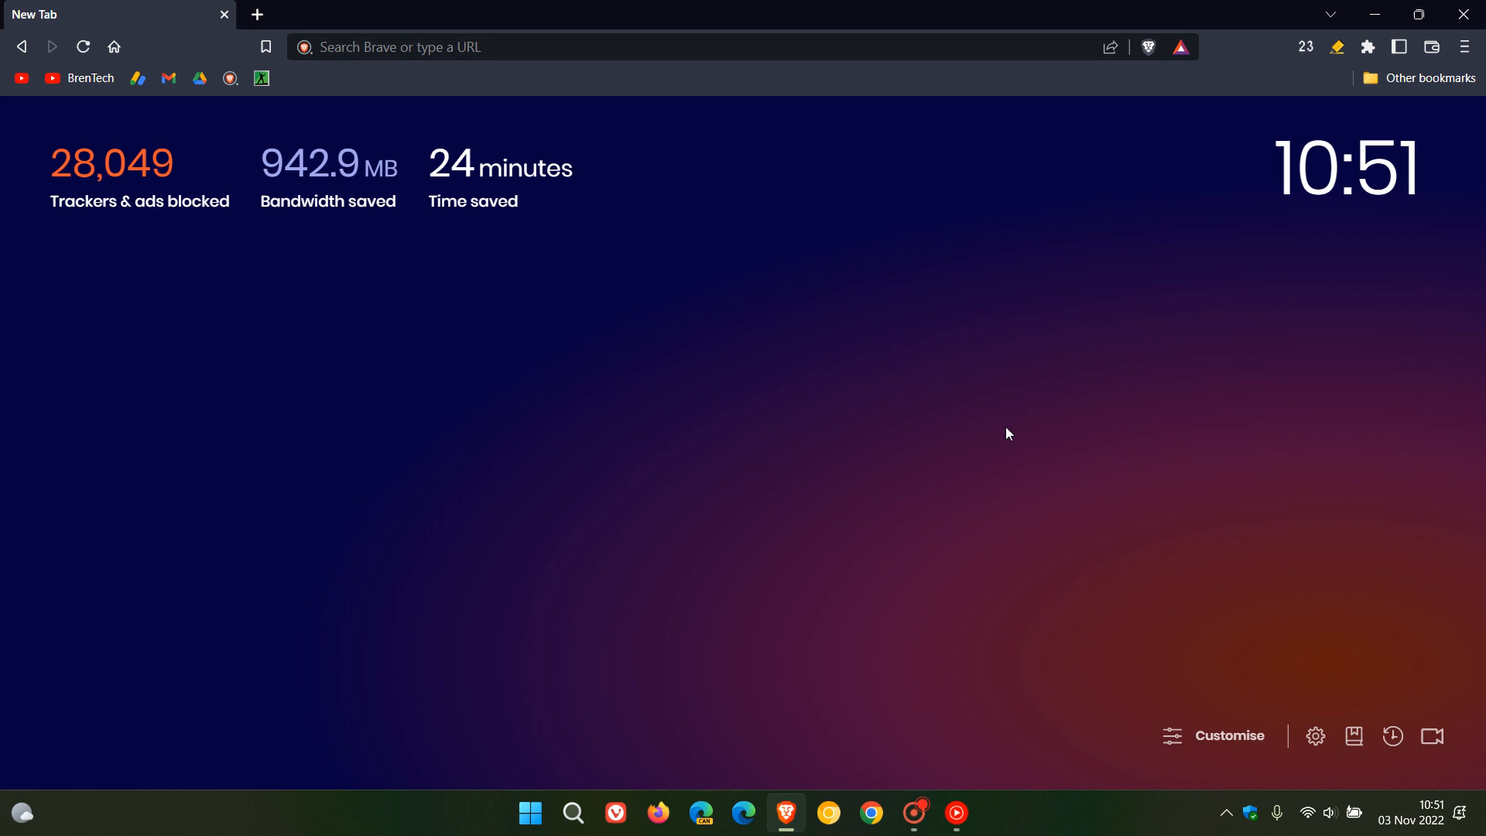
pyautogui.moveTo(1068, 372)
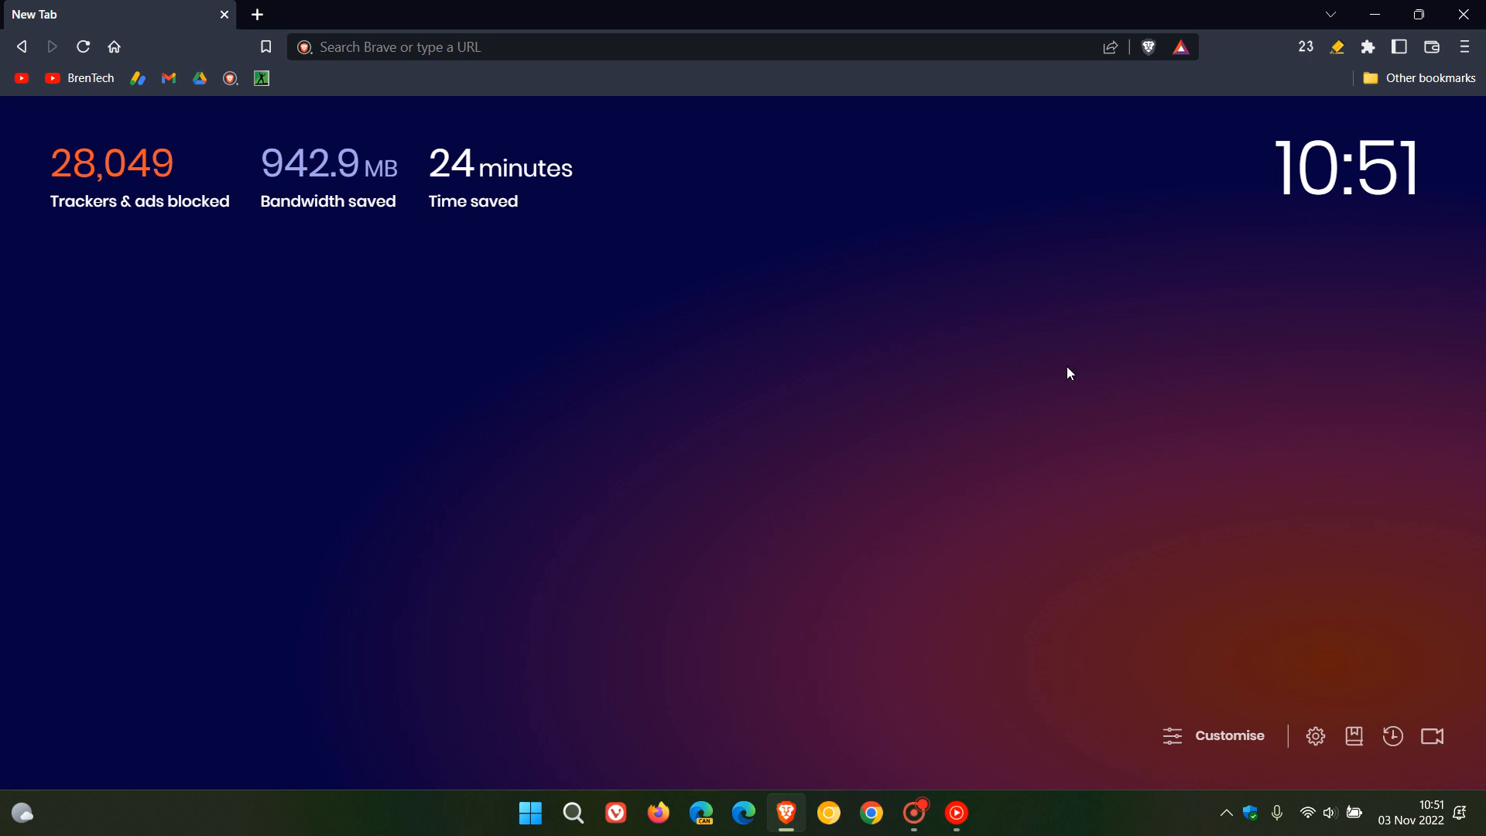
pyautogui.moveTo(1147, 48)
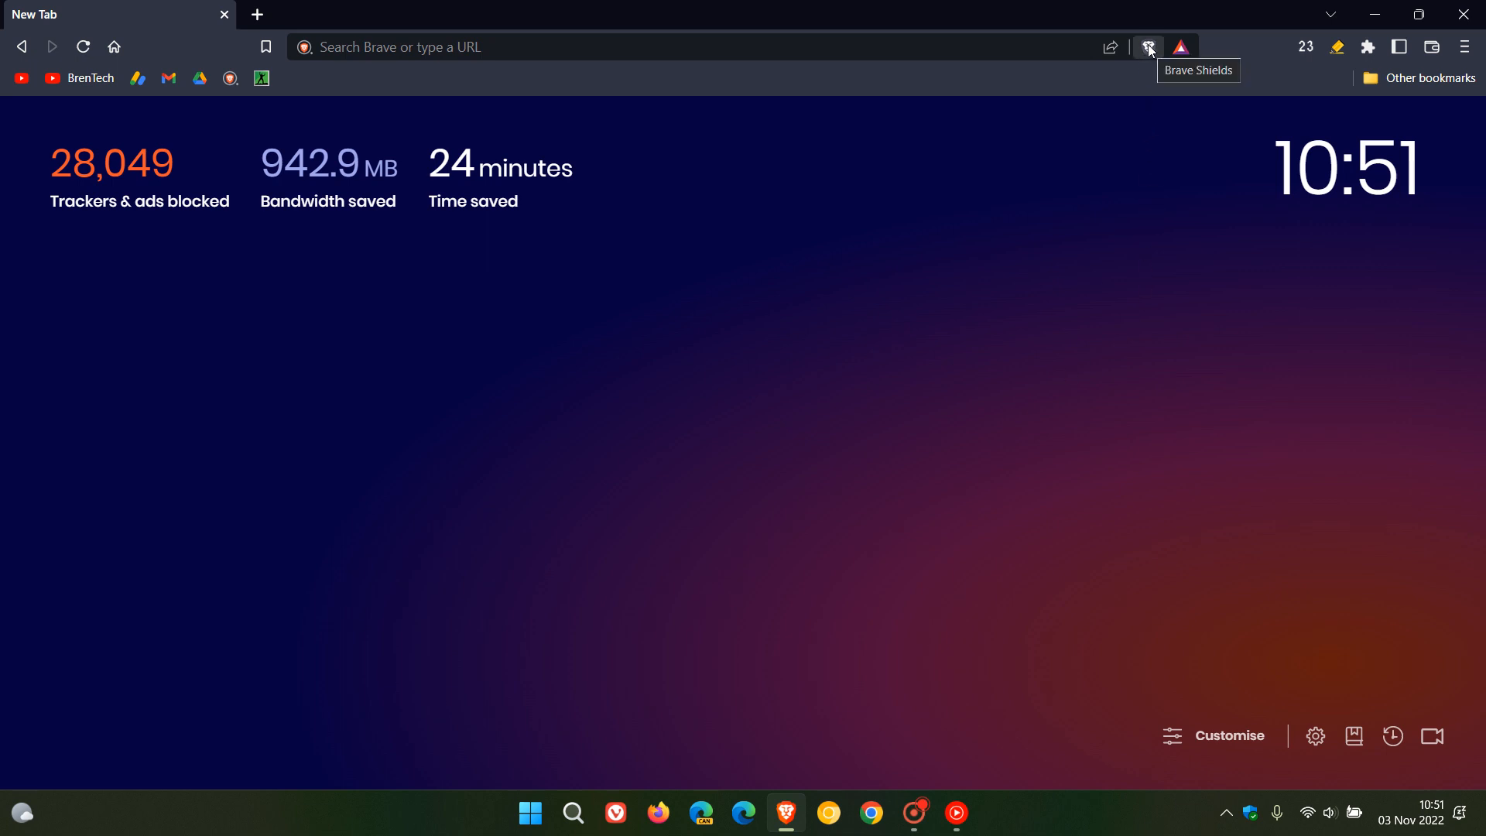
pyautogui.moveTo(1147, 52)
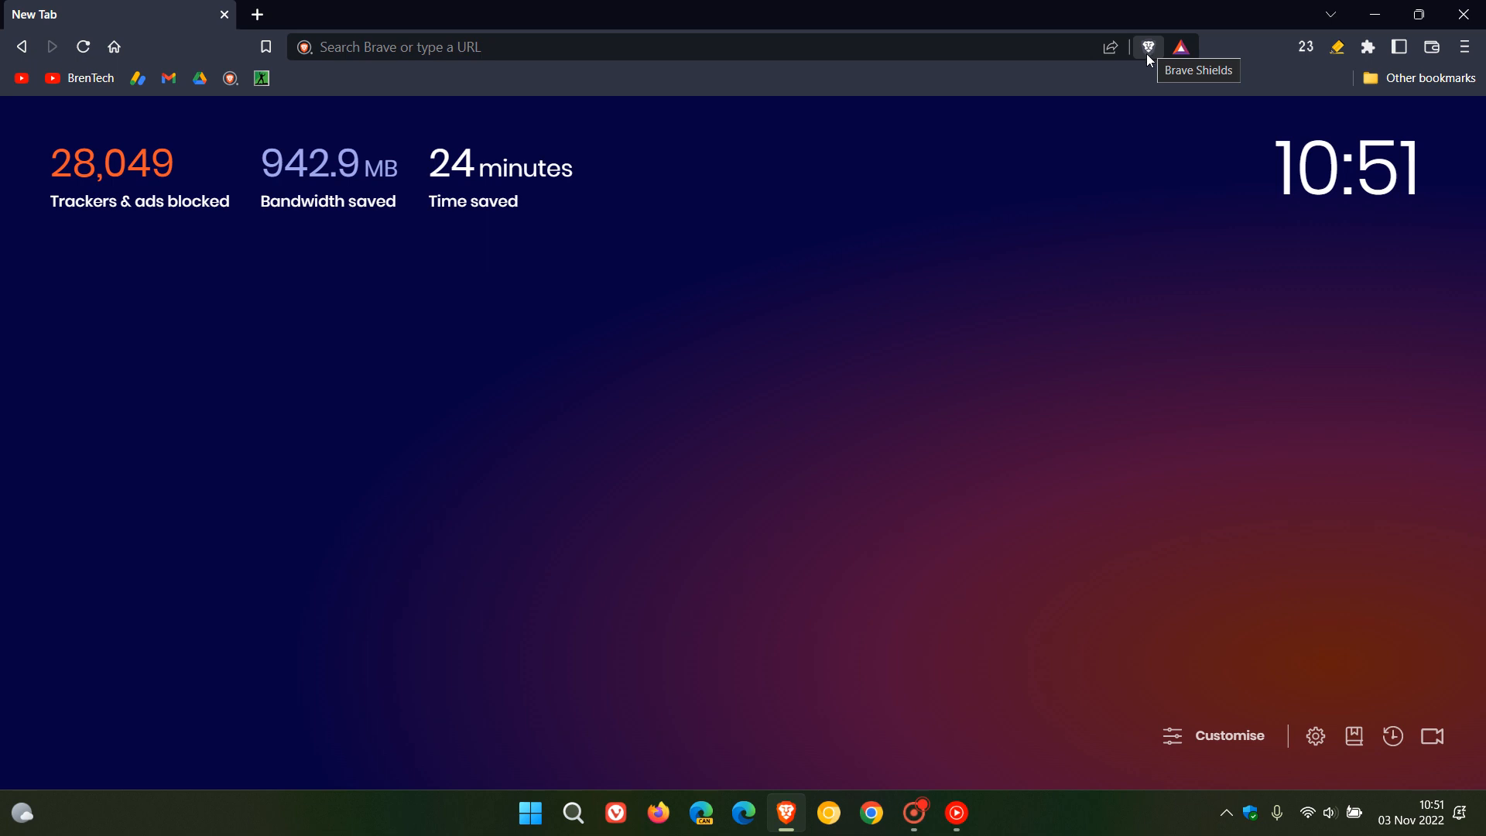
pyautogui.moveTo(1149, 65)
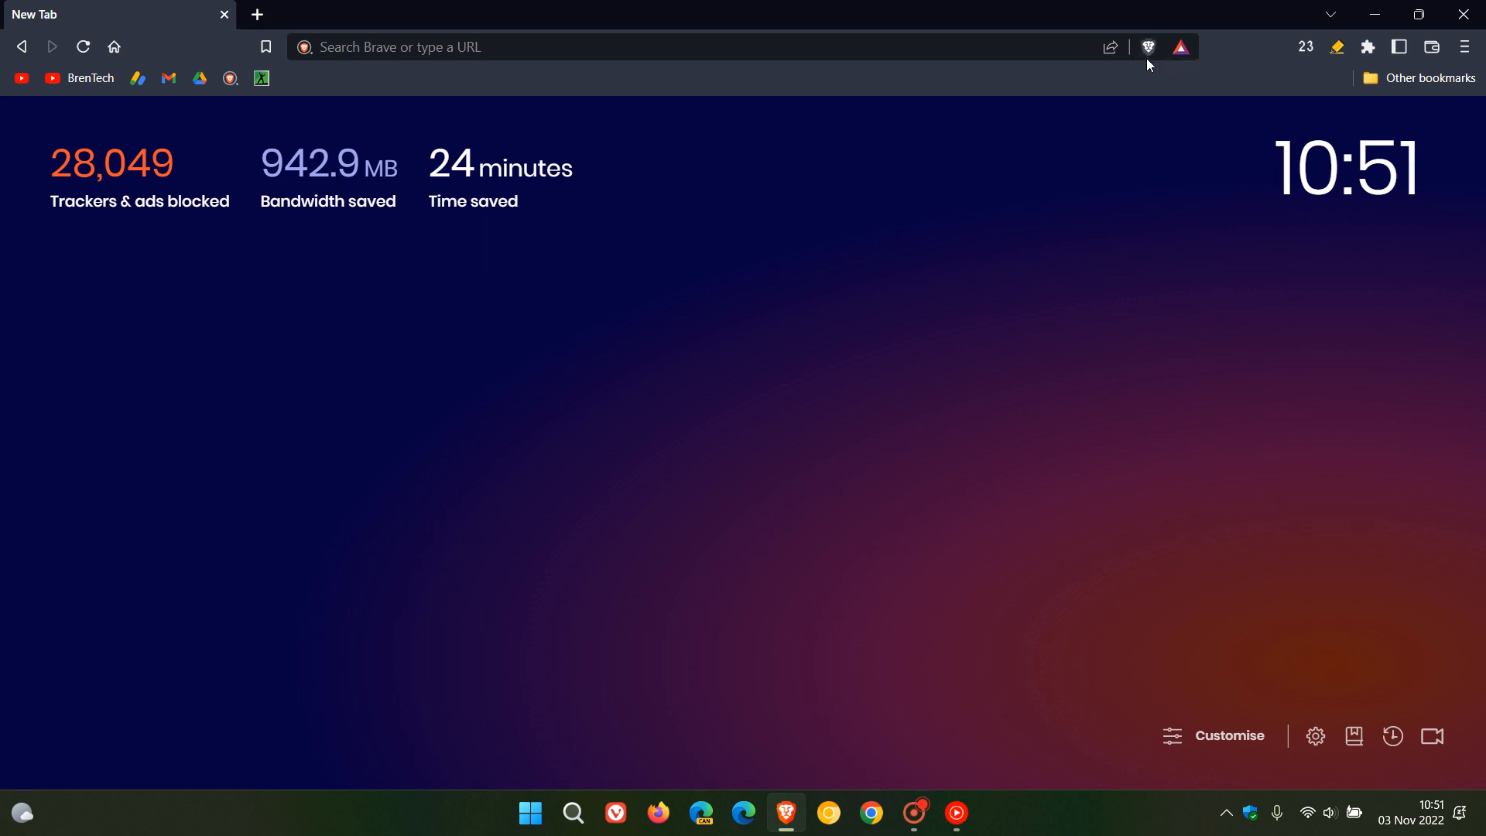
pyautogui.moveTo(1148, 46)
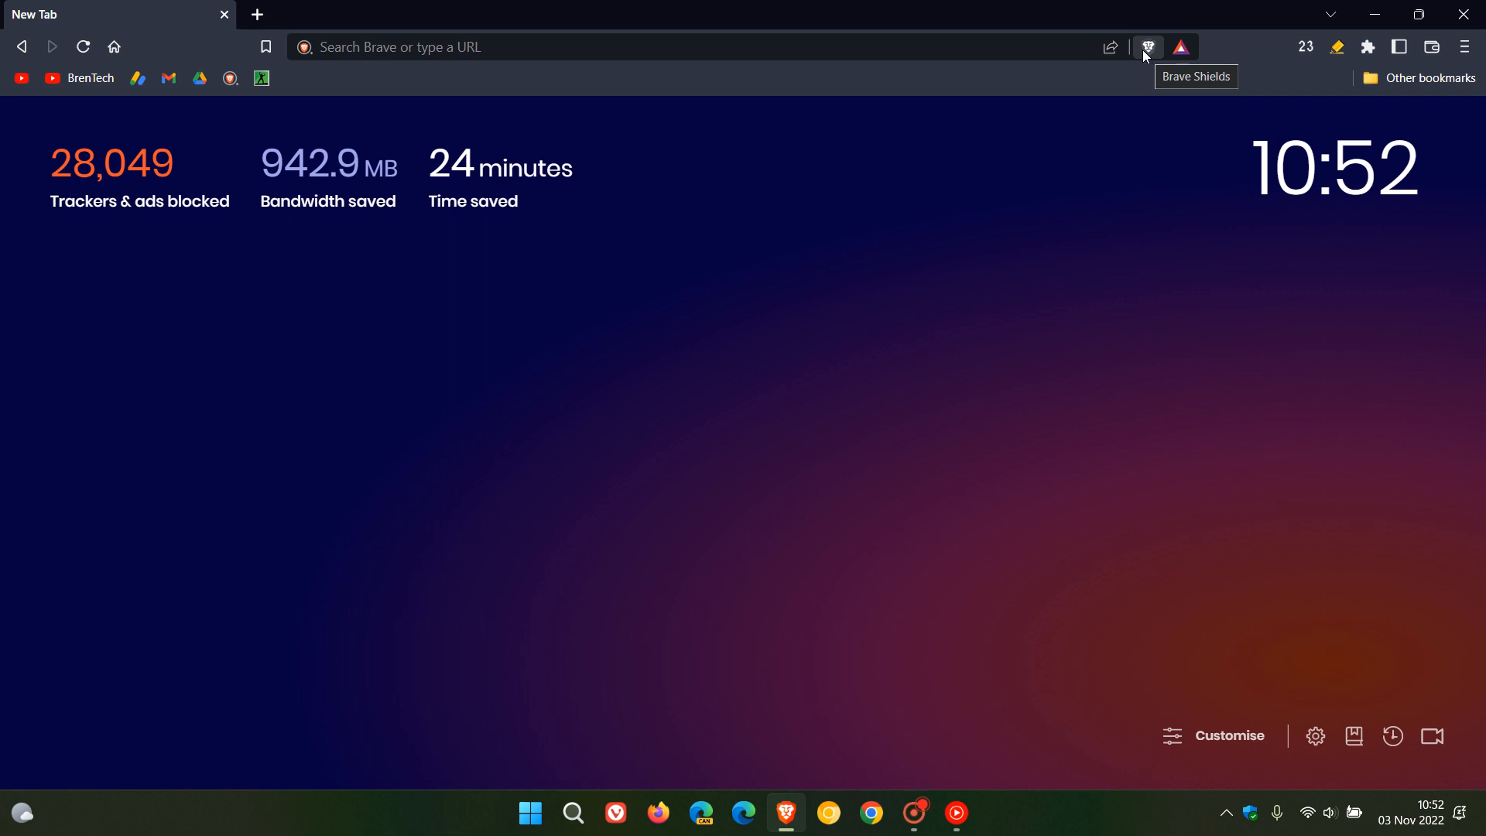
pyautogui.moveTo(941, 295)
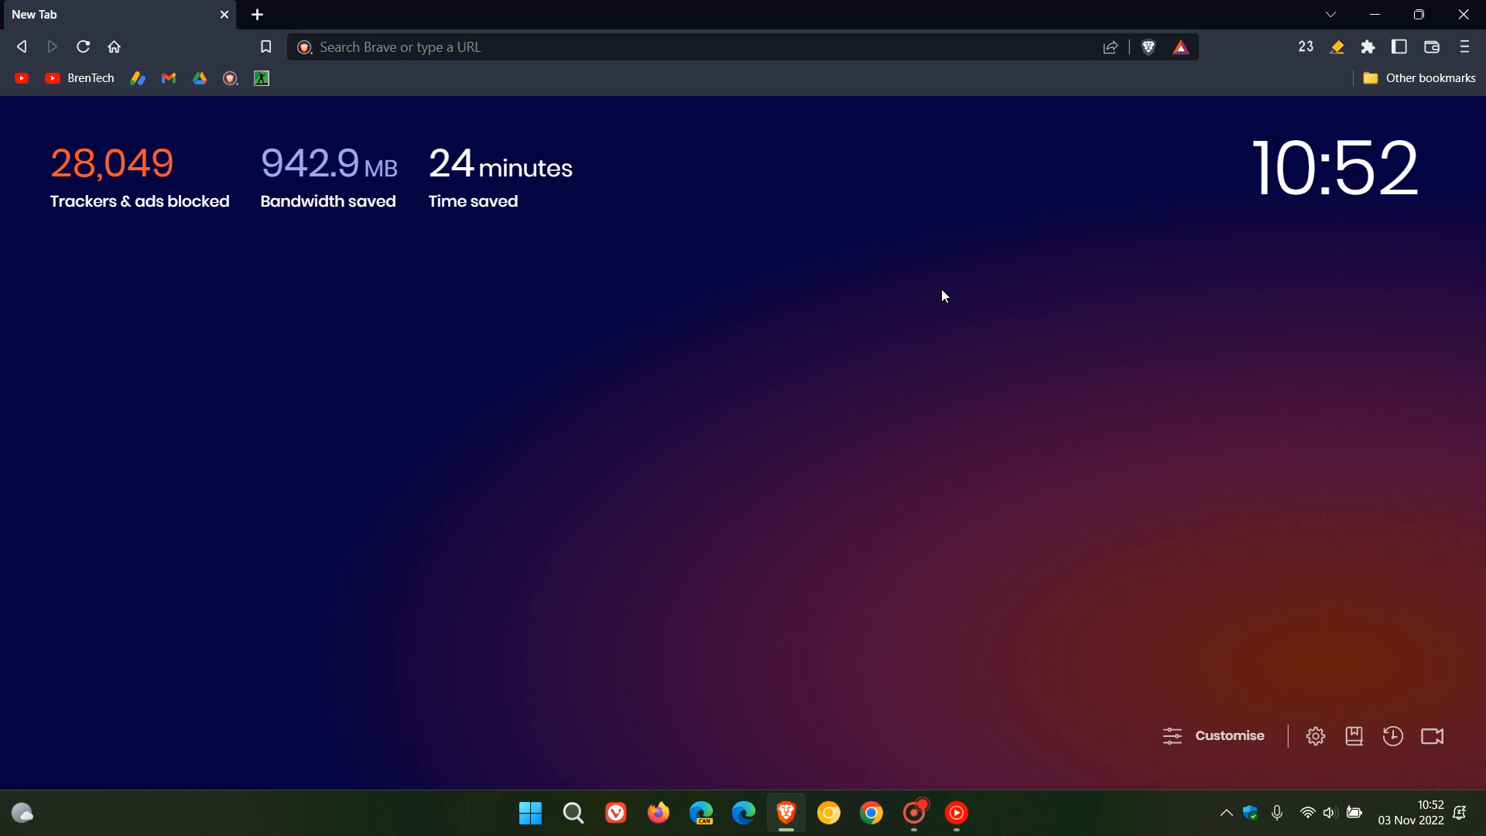
pyautogui.moveTo(921, 370)
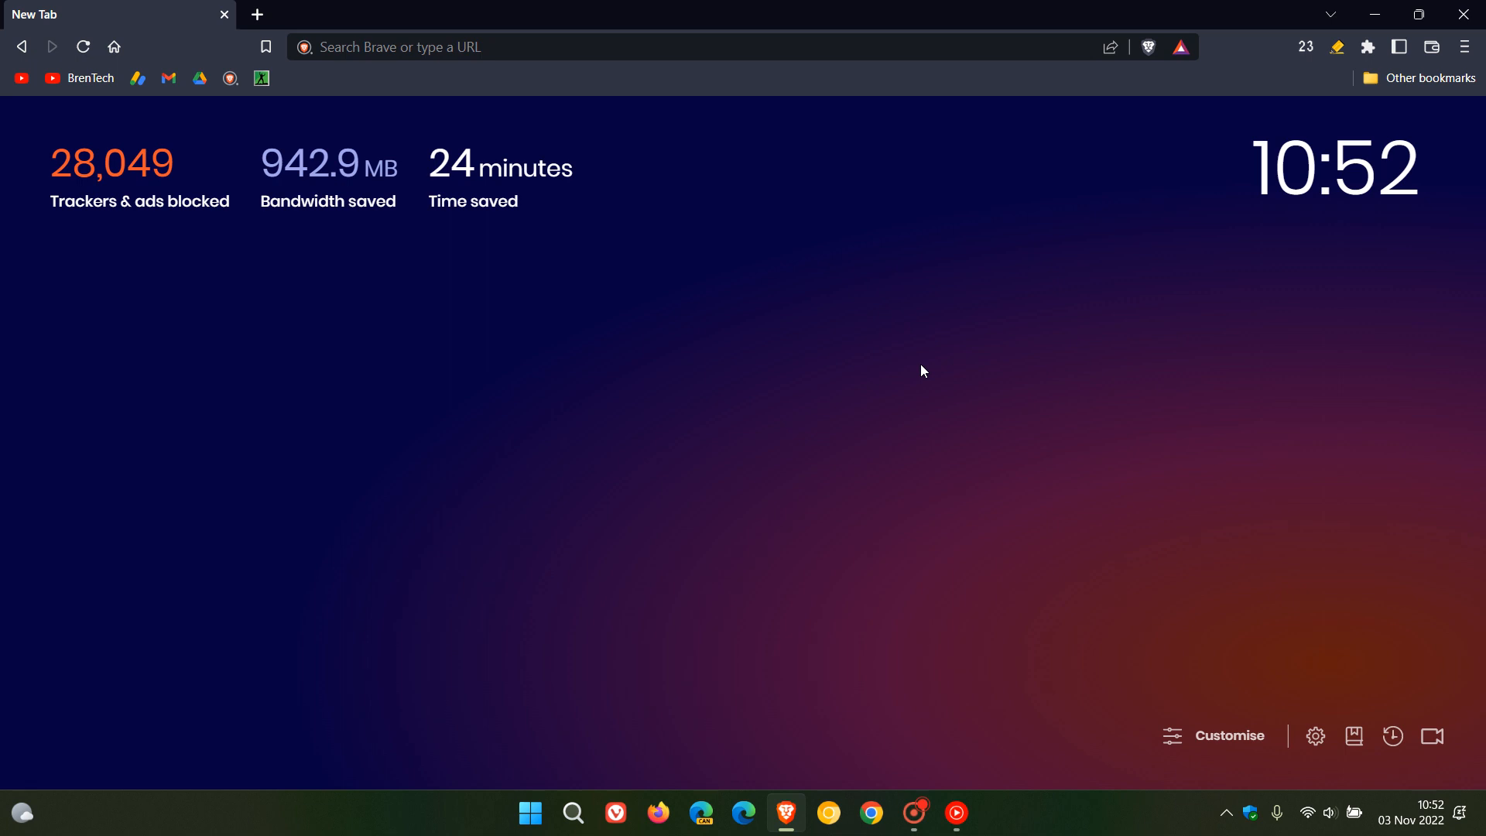
pyautogui.moveTo(992, 353)
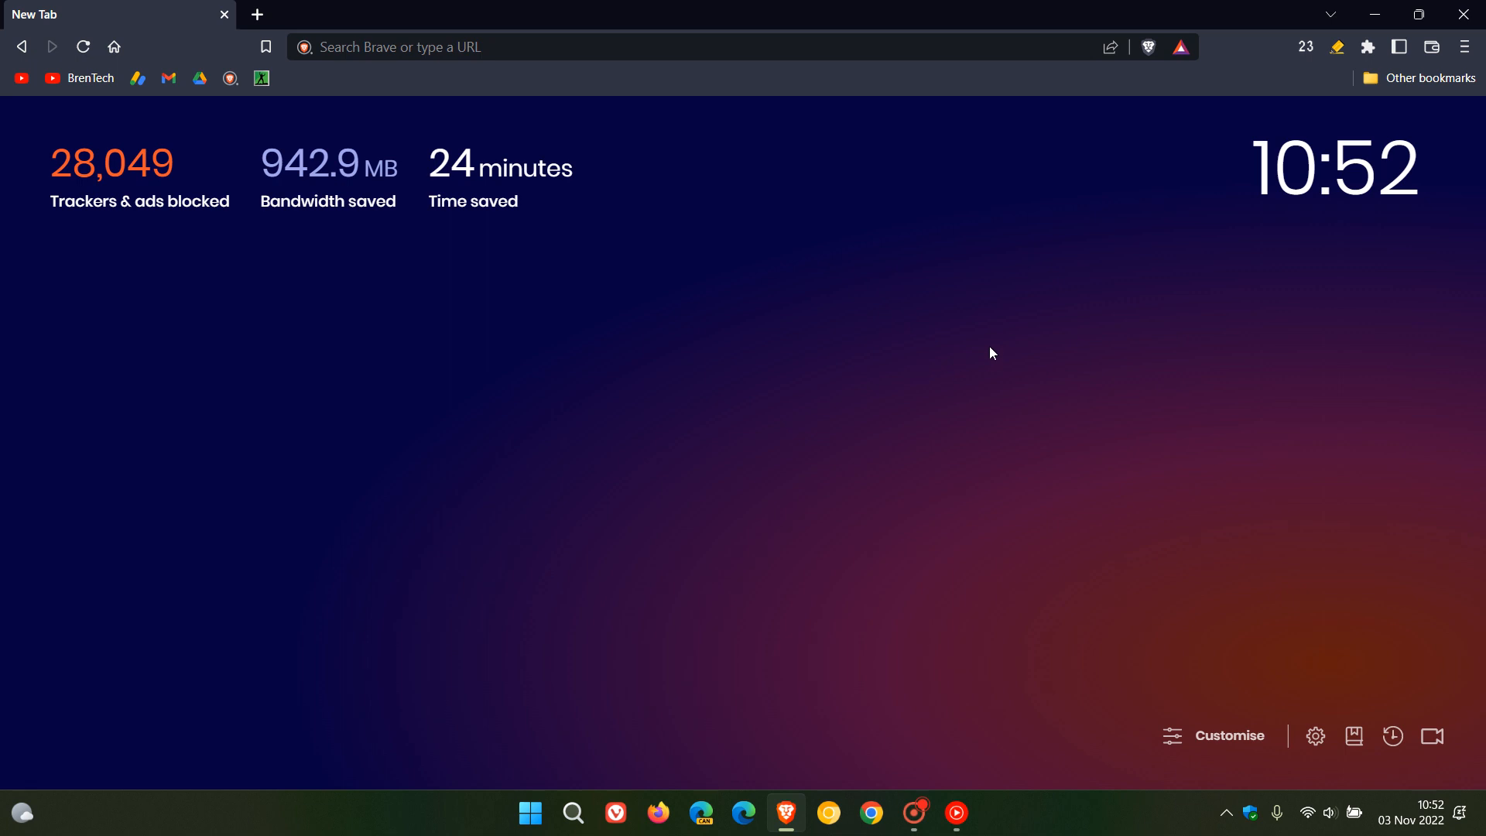
pyautogui.moveTo(965, 362)
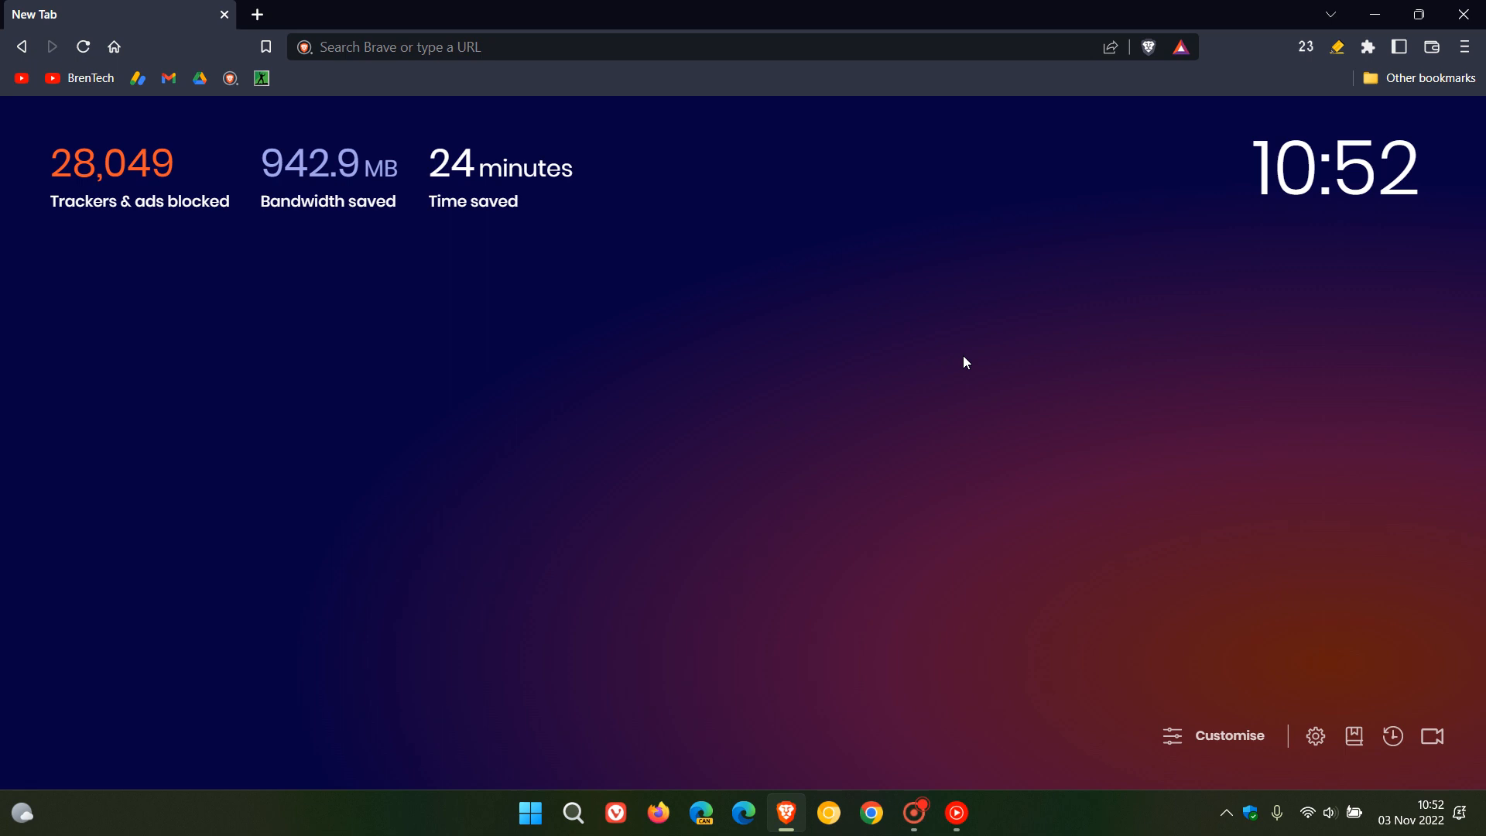
pyautogui.moveTo(928, 485)
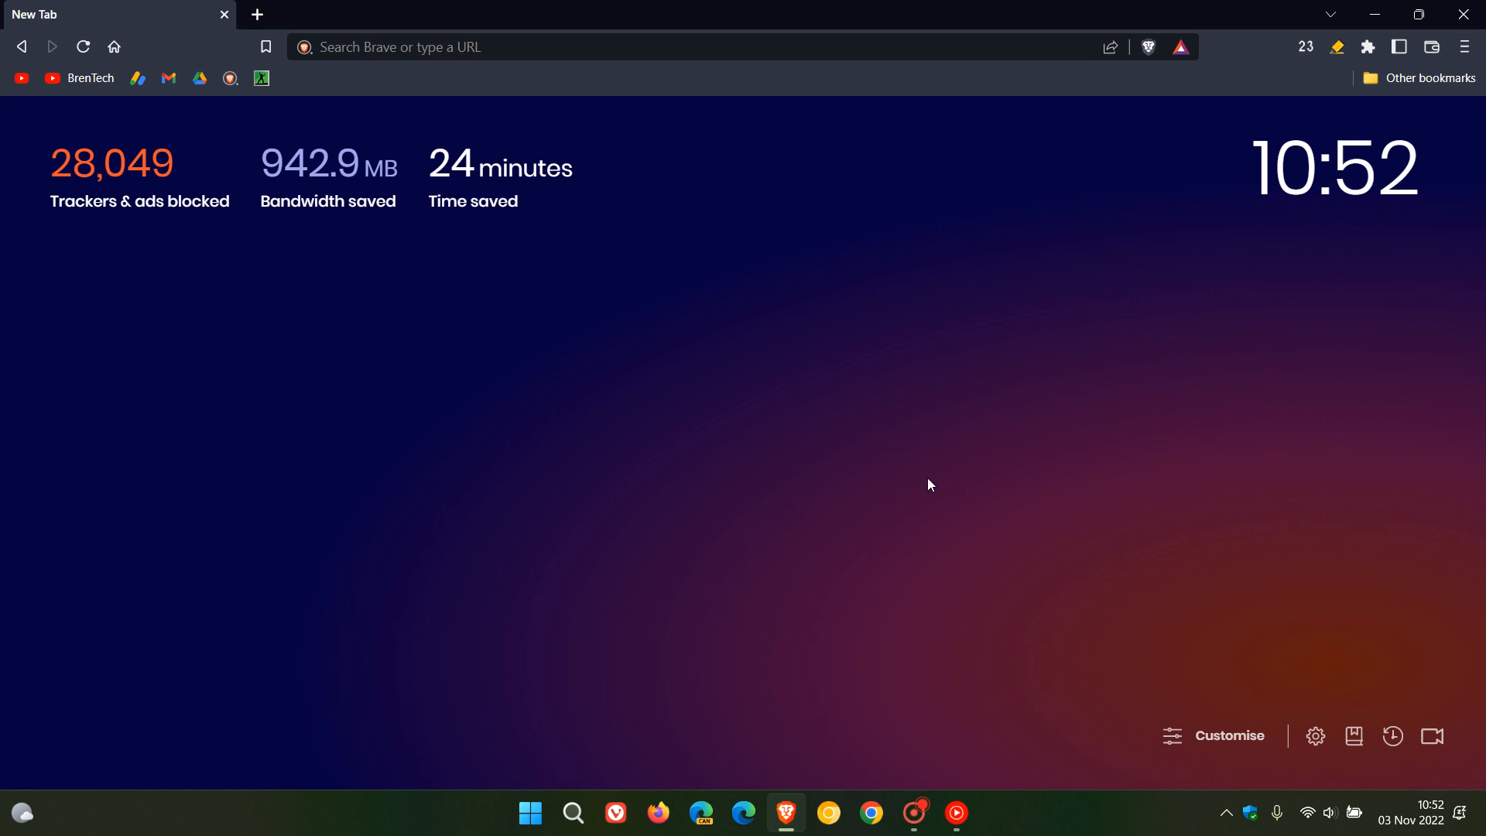
pyautogui.moveTo(997, 470)
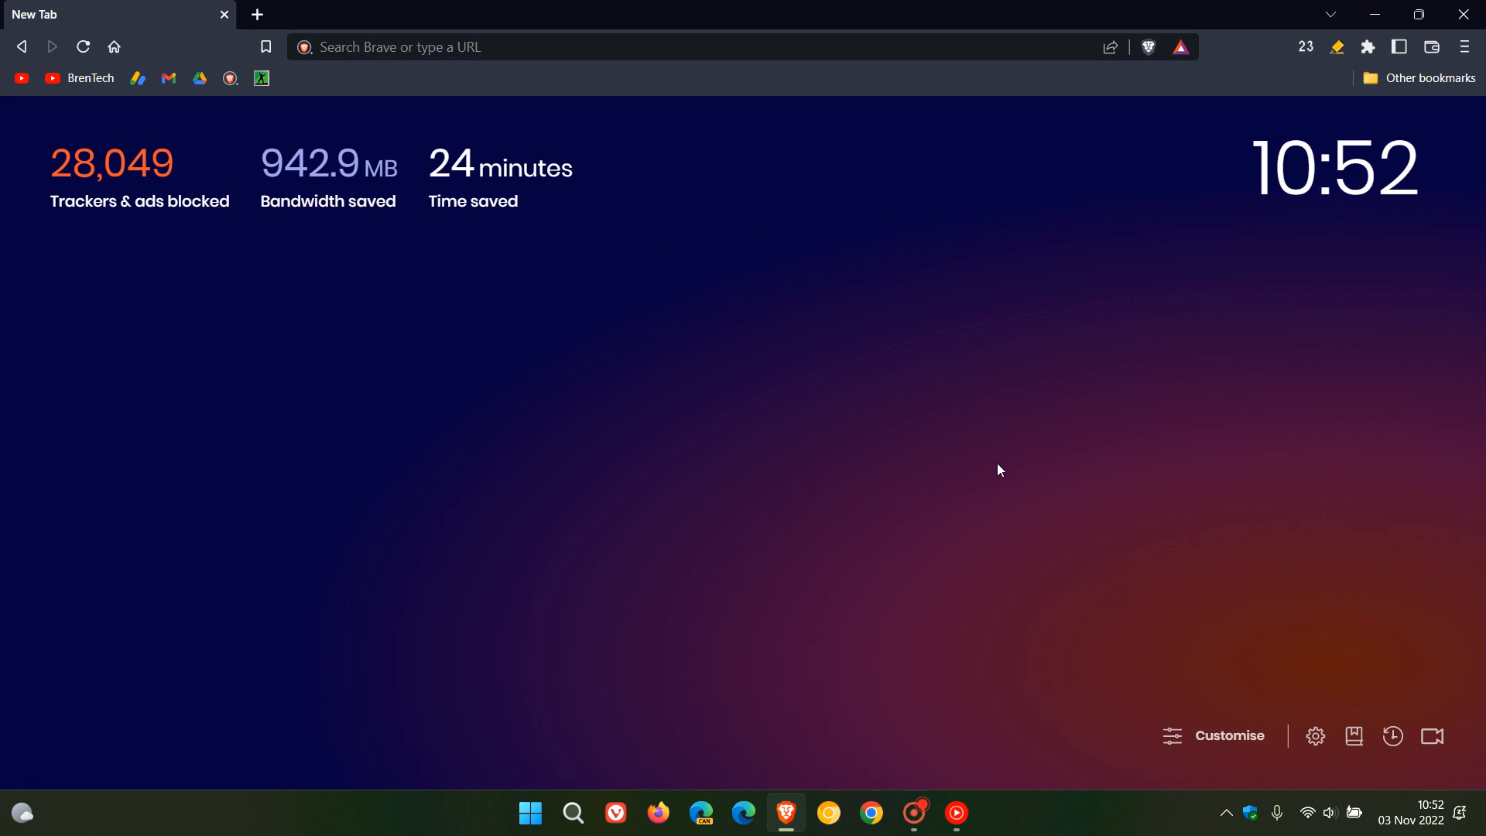